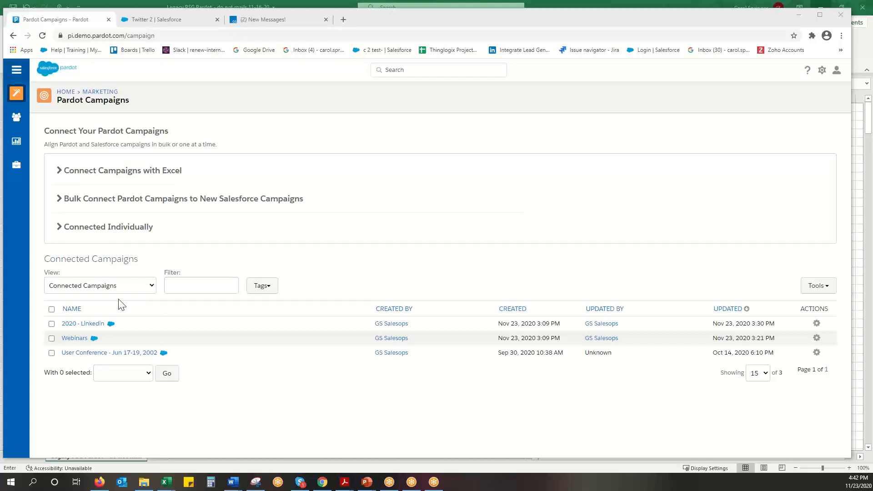
mouse_move(119, 306)
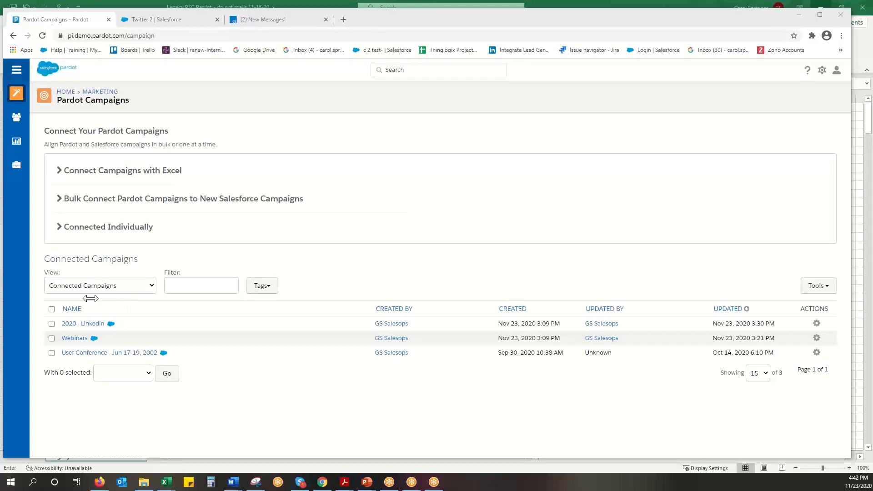
mouse_move(342, 272)
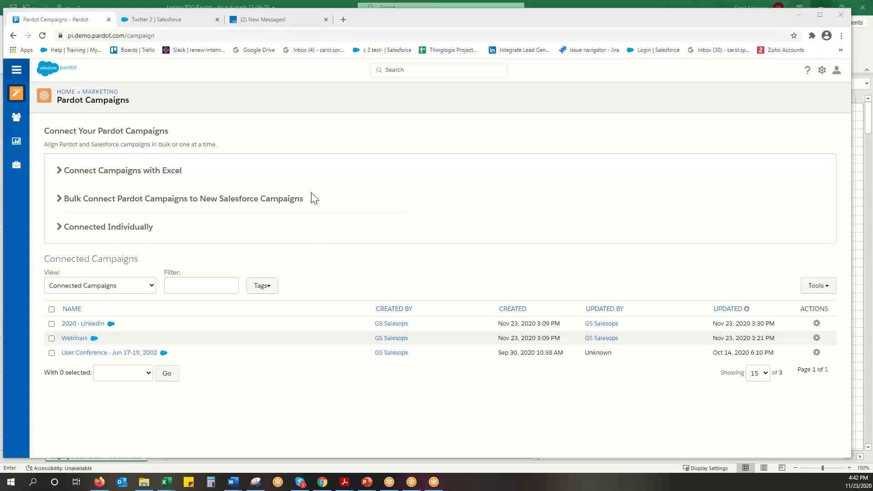
mouse_move(302, 195)
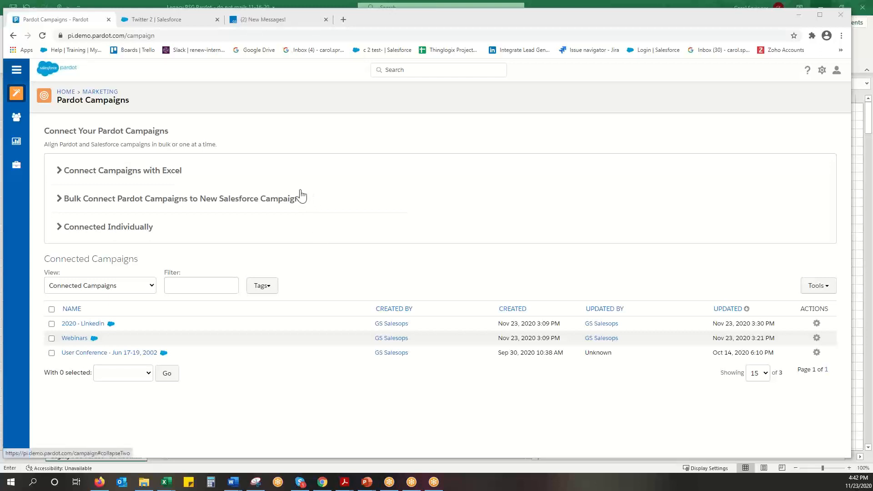
mouse_move(179, 202)
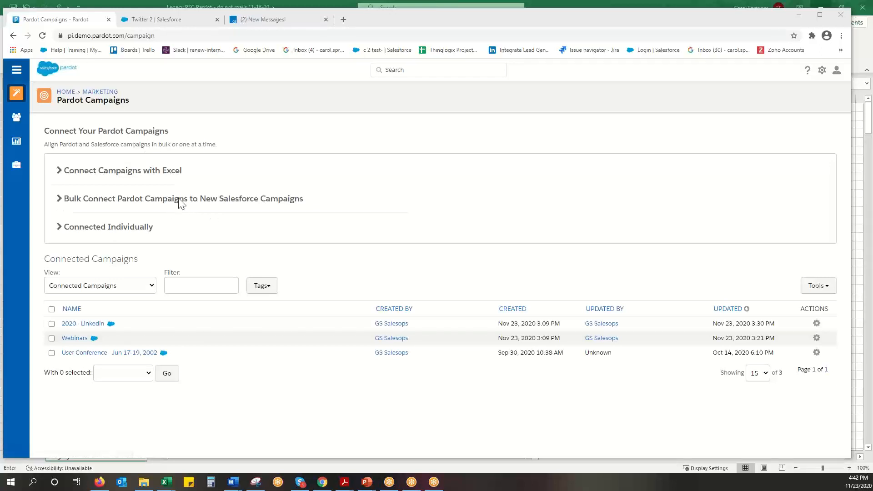
Step: Go to Marketing > Segmentation > Lists and briefly view the Partners list
click(16, 93)
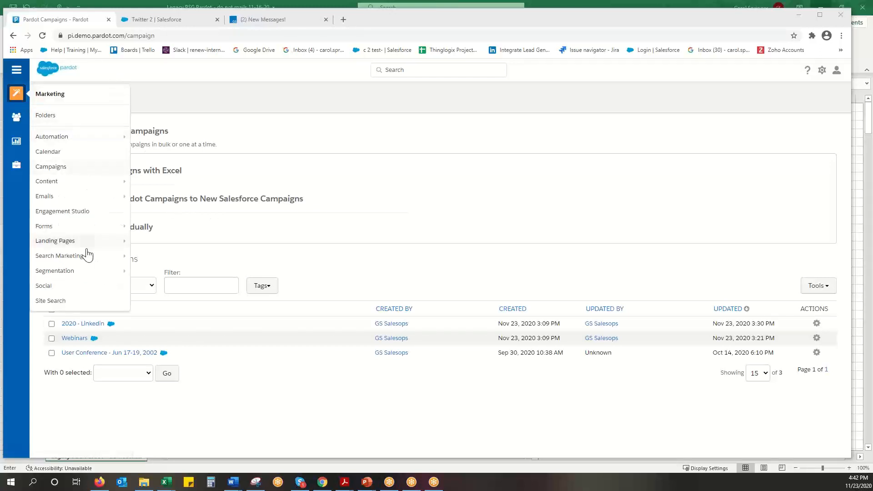
click(49, 300)
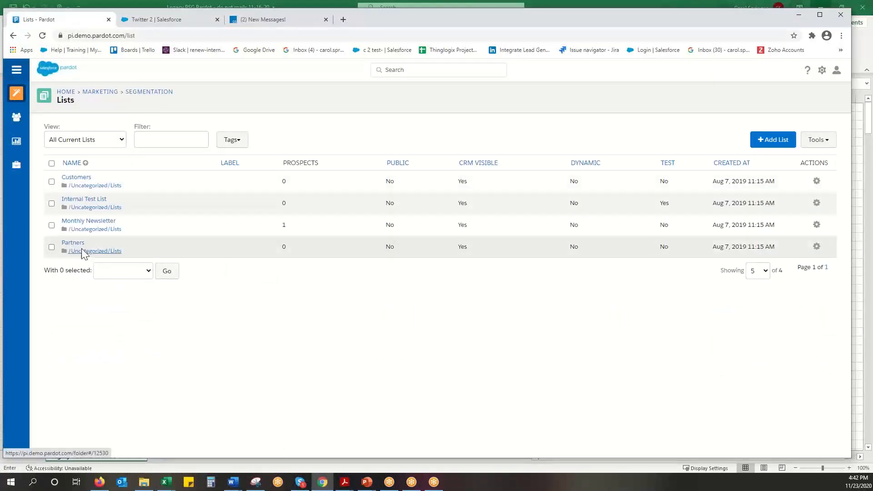
click(73, 242)
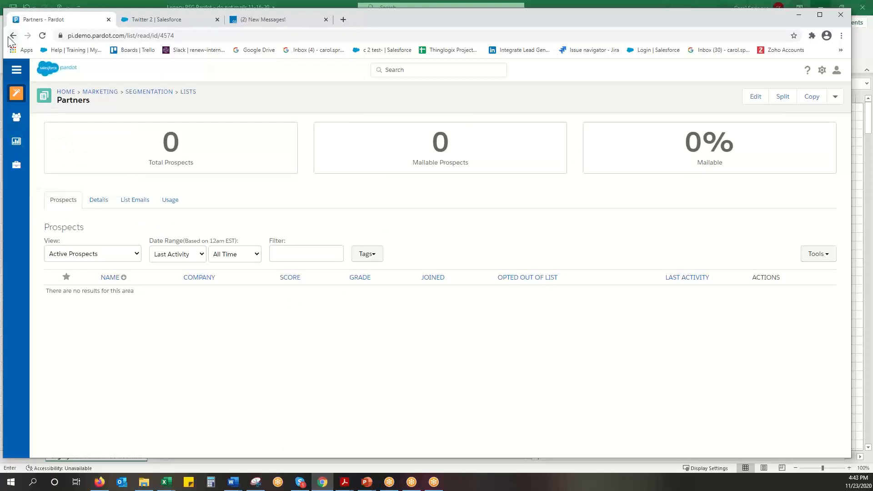
click(11, 35)
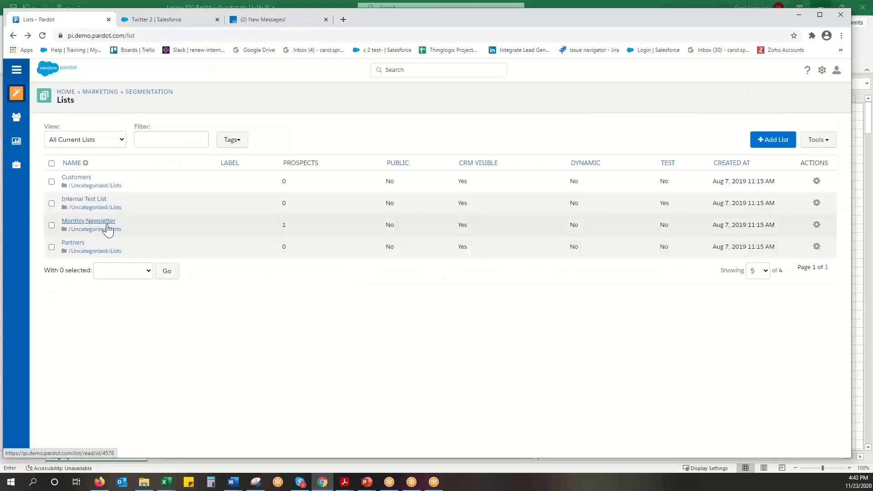
Step: Open the Monthly Newsletter list and review its bulk actions dropdown without choosing one
click(88, 220)
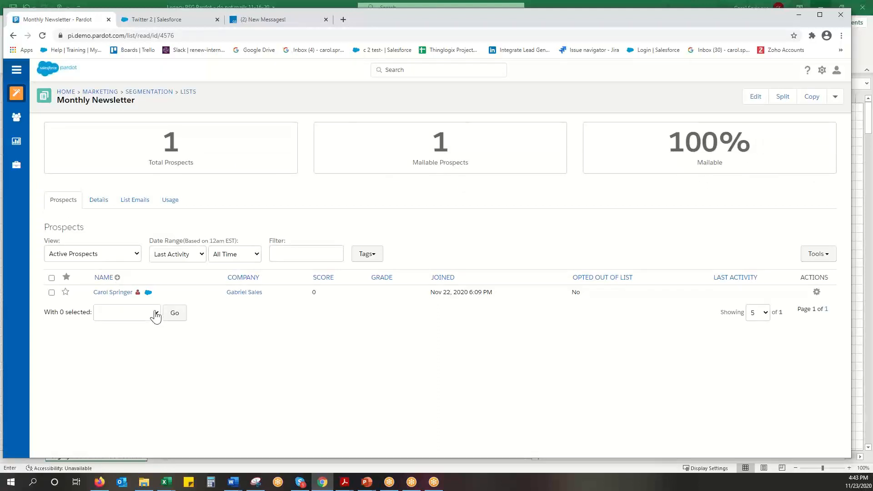
click(126, 312)
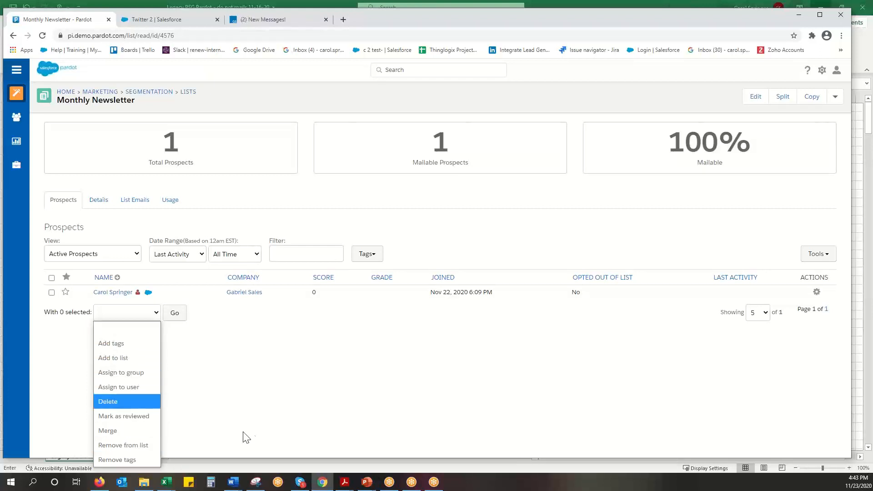
click(234, 394)
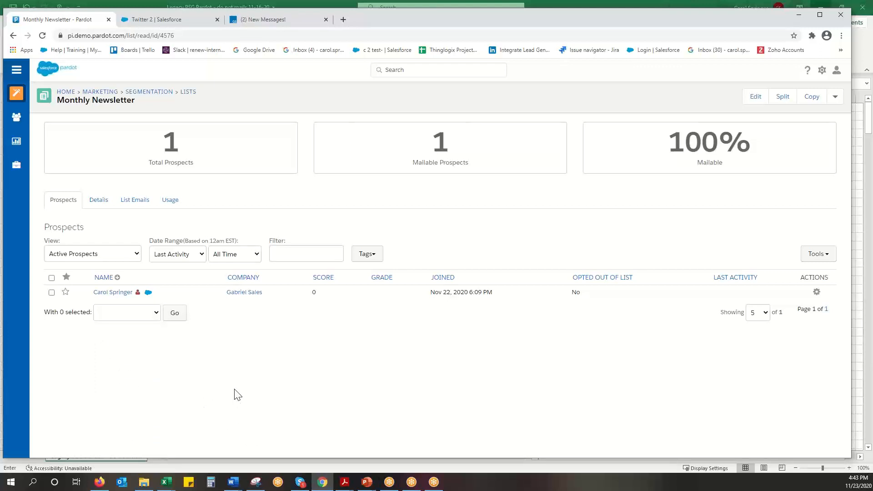
click(16, 93)
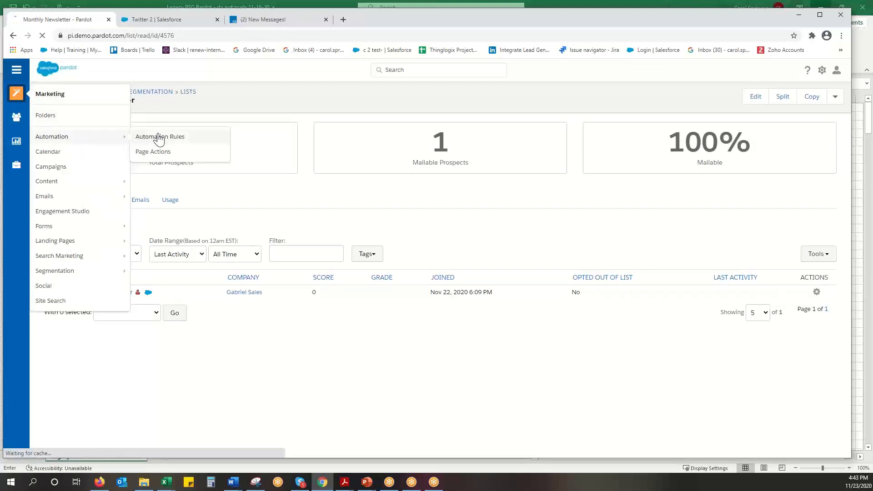
Step: Go to Automation Rules and start a new automation rule
click(161, 137)
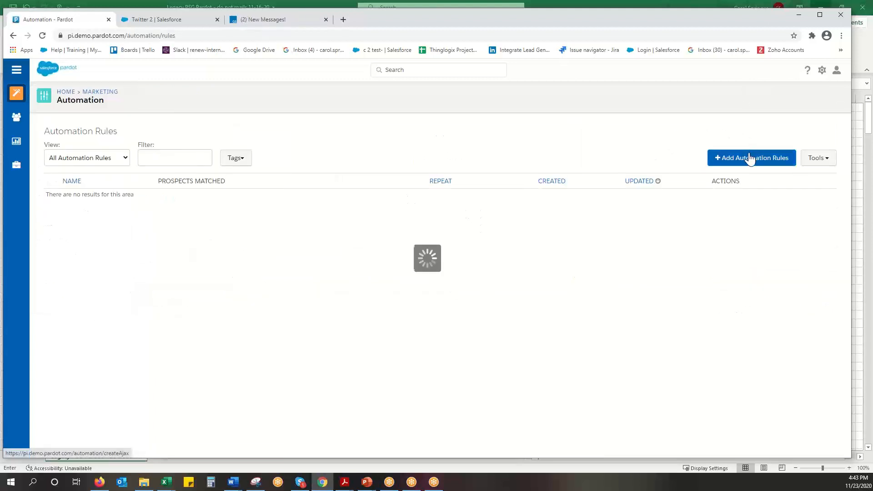
click(752, 158)
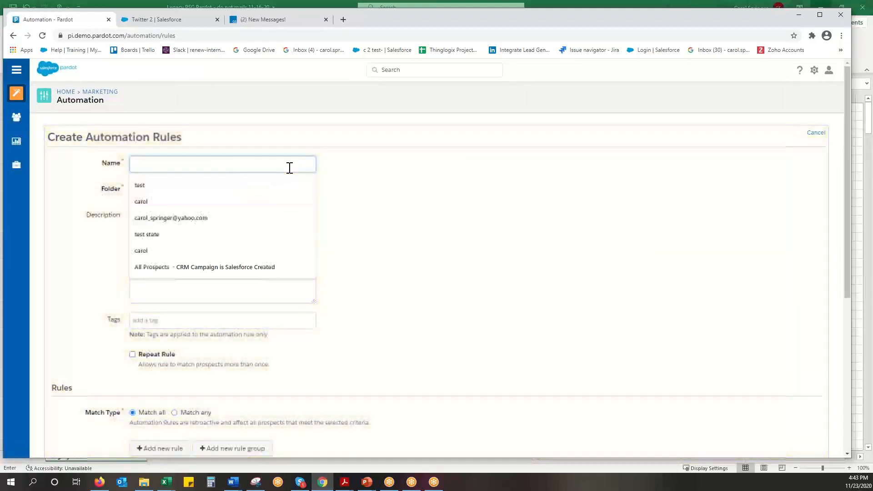
Step: Name the rule 'Add newsletter list prospects to SF campaign', fixing typos along the way
text(Add newls)
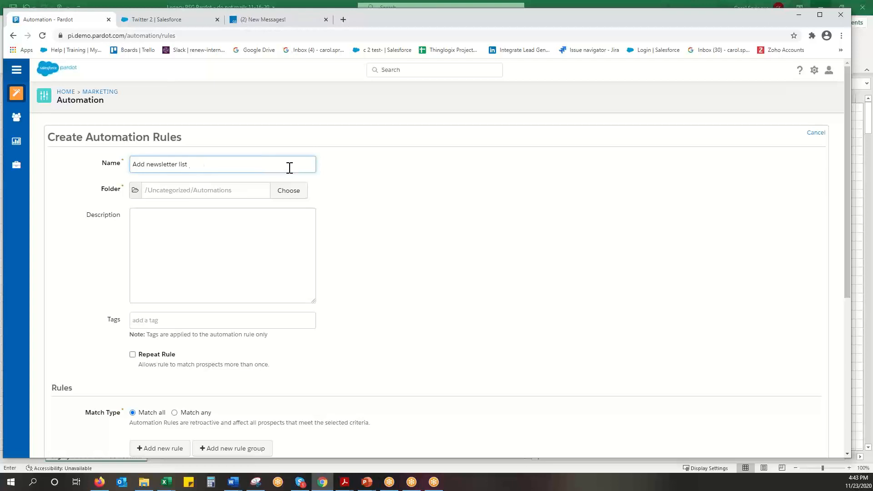
text(propsect)
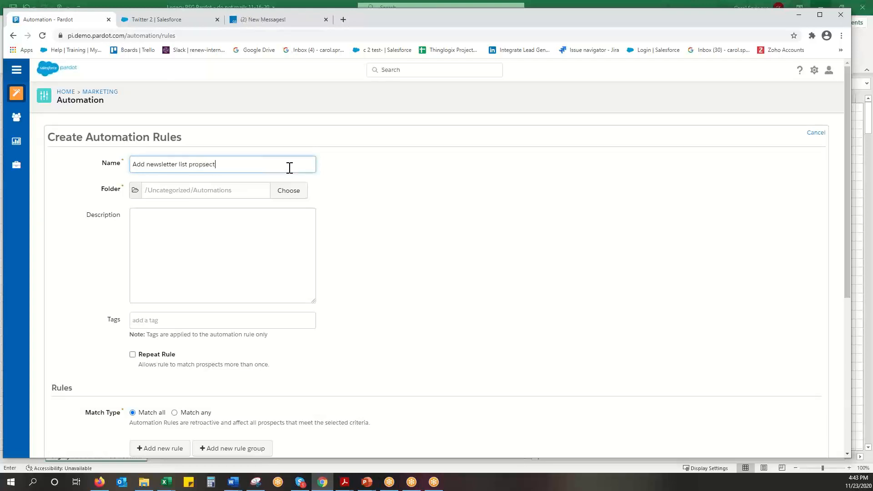
key(Backspace)
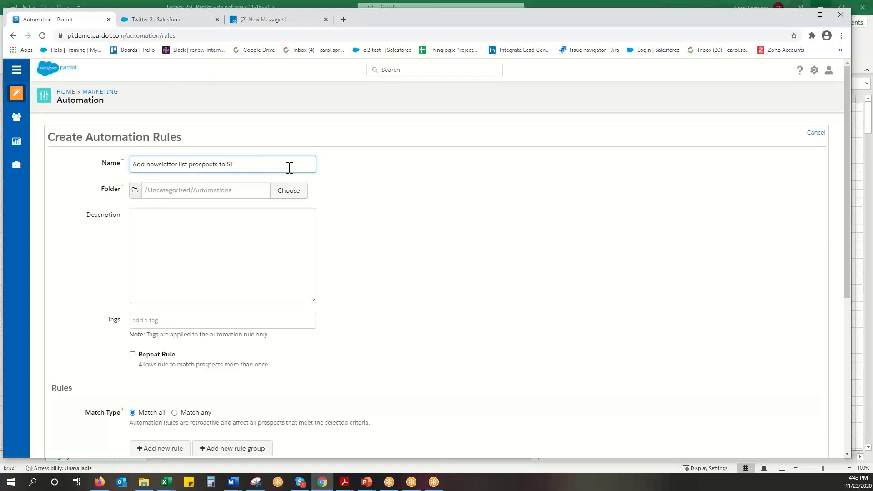
text(campaign)
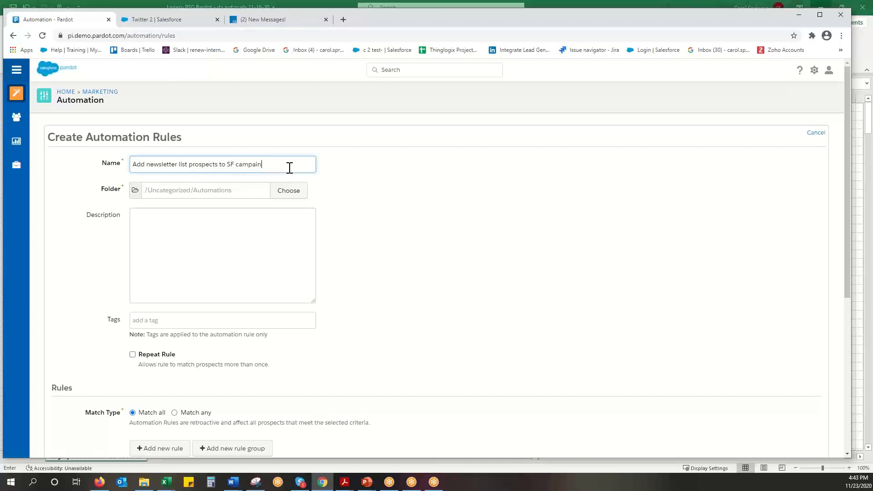
key(Backspace)
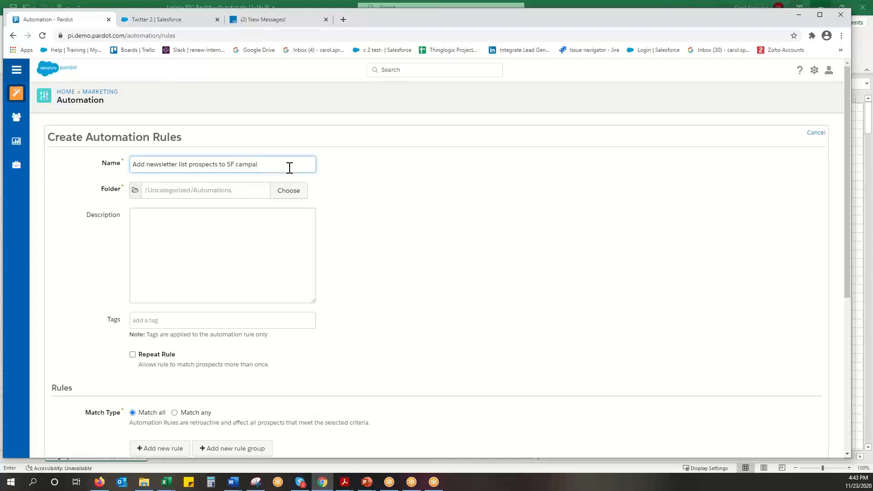
text(gn)
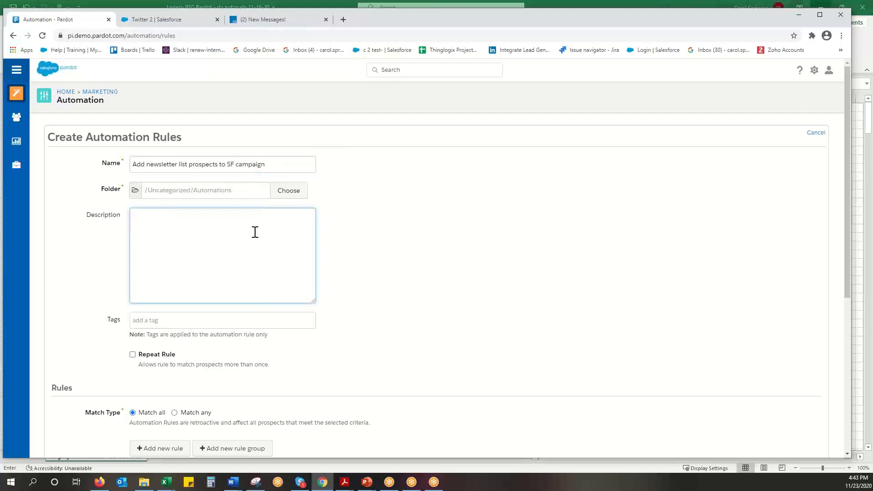
Step: Describe the rule as auto-populating newsletter subscribers from the list to the CRM campaign
text(This)
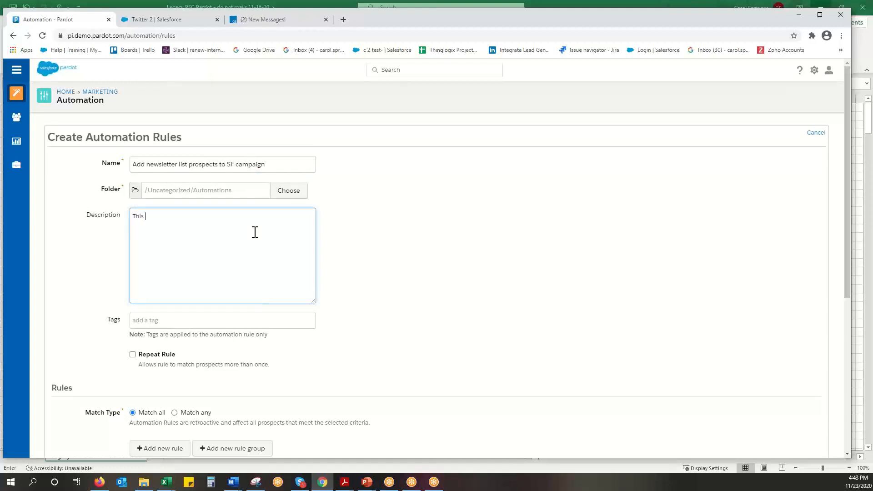
text(auto p)
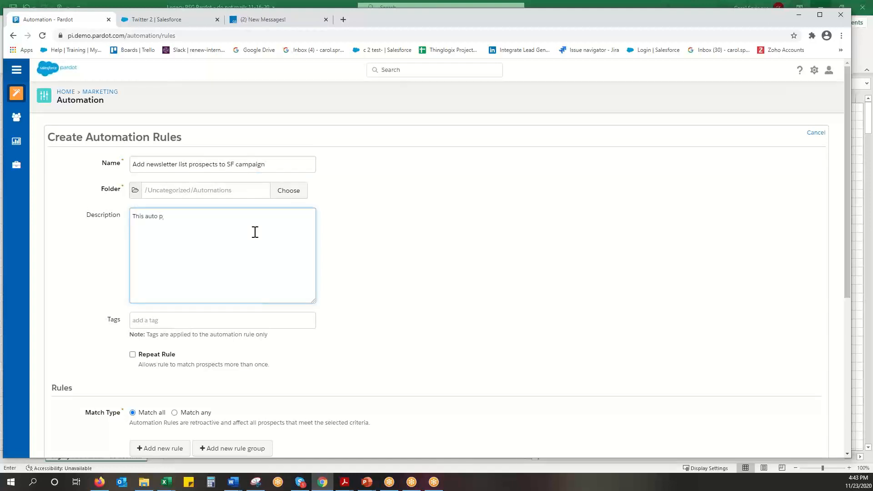
text(opup)
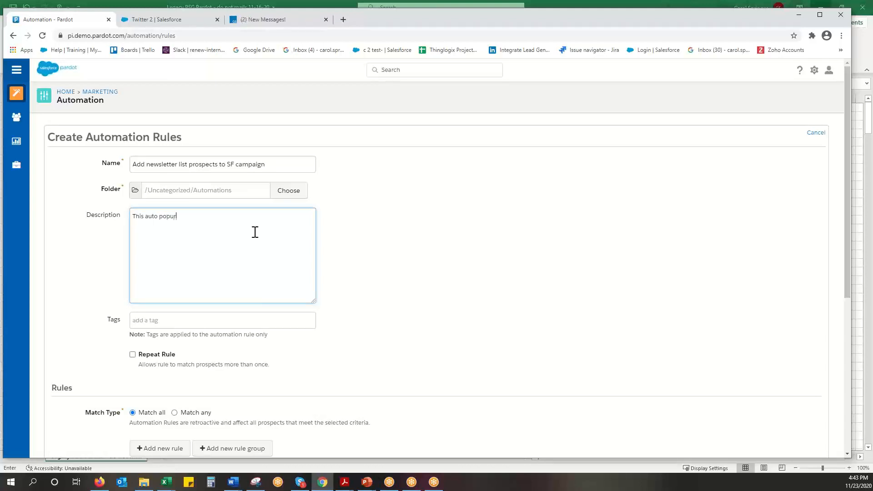
text(opulates and new newsletter)
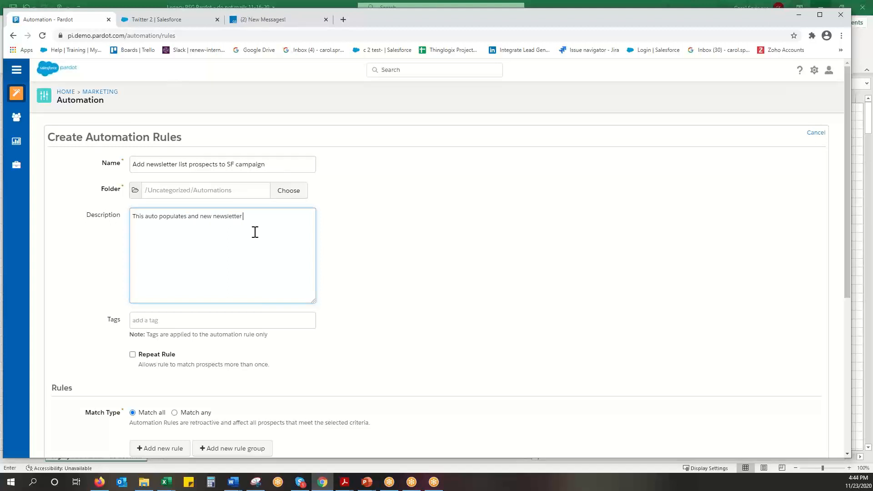
text(subc)
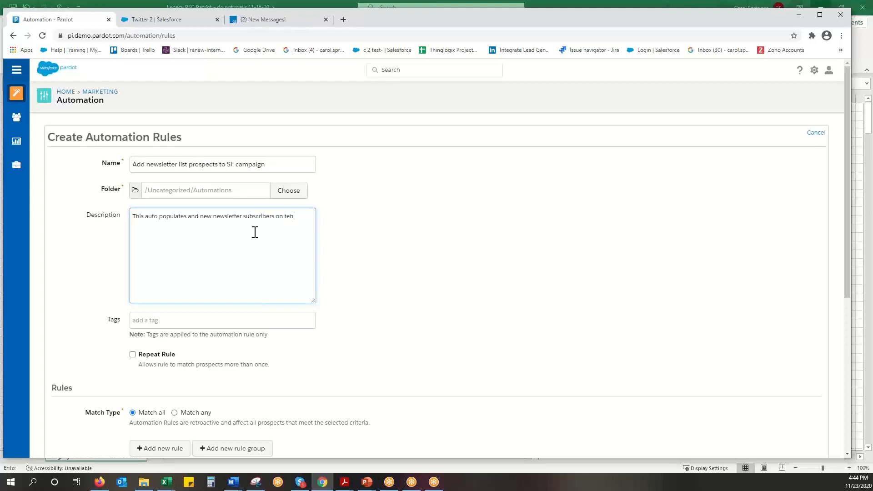
text(the list to th)
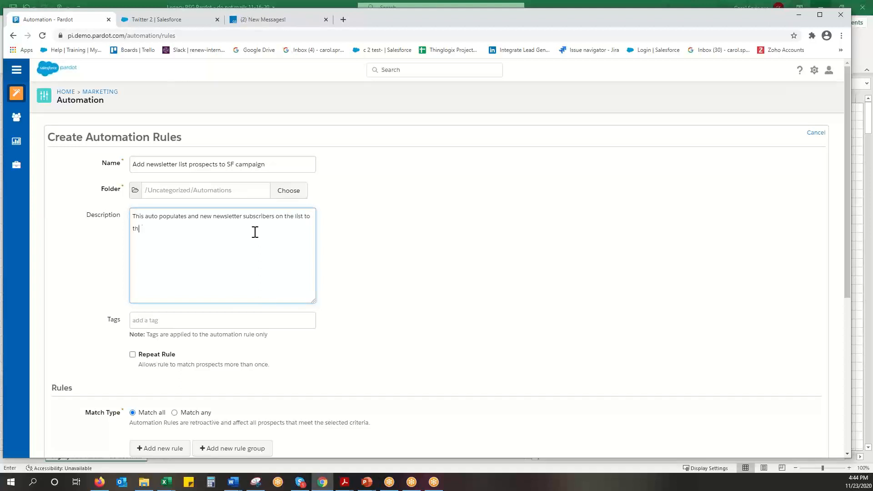
text(e CRM)
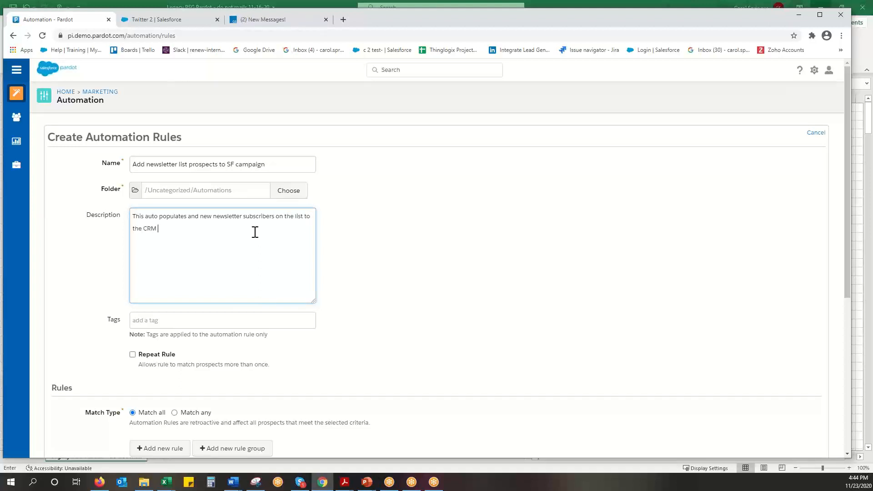
text(campaign)
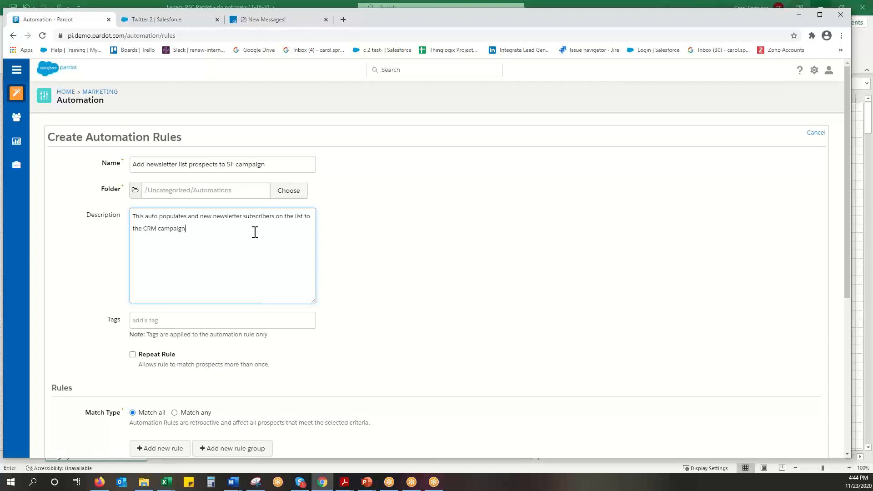
text(.)
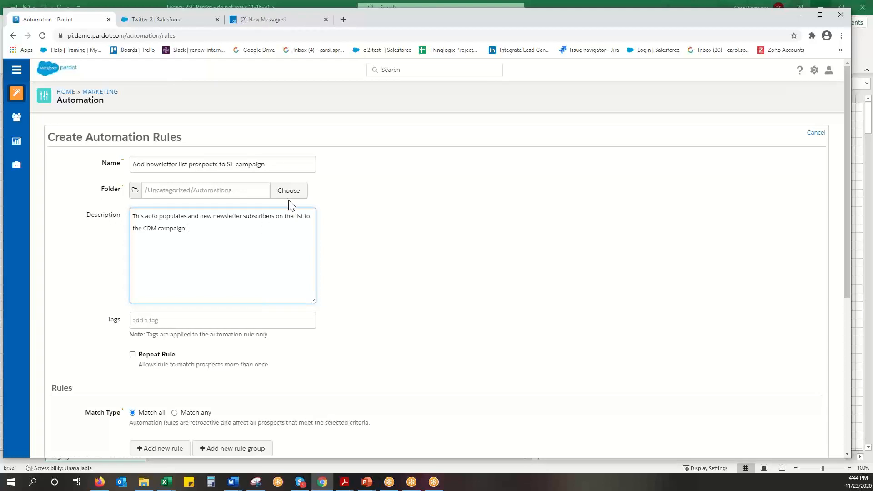
Step: File the rule in the 2020 folder
click(289, 191)
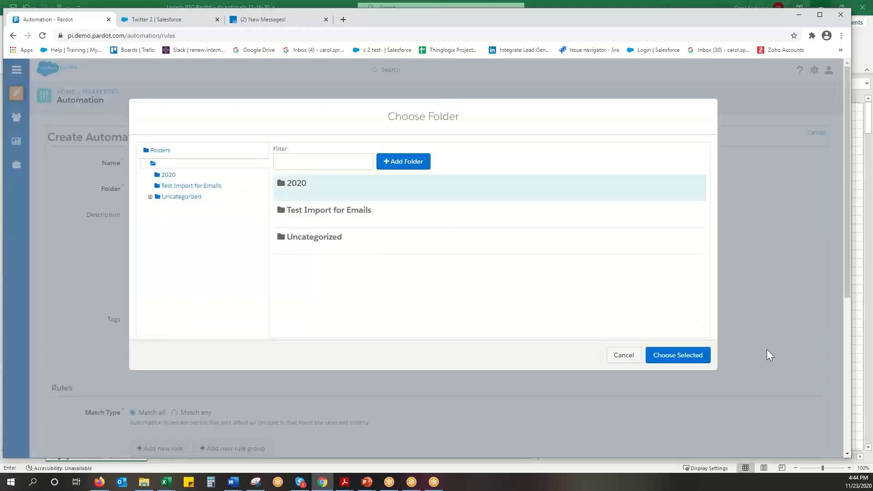
click(677, 355)
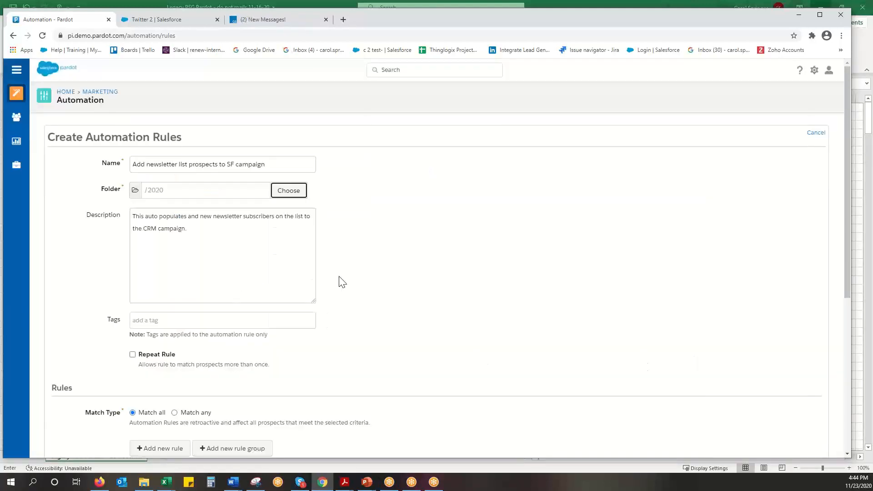
Step: Try Match any and a rule group, then settle on Match all with no group
scroll(down, 3)
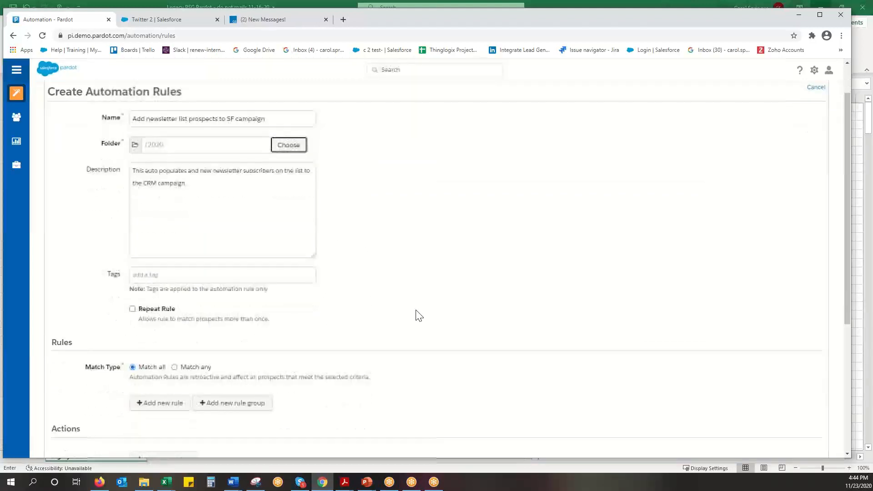
scroll(down, 3)
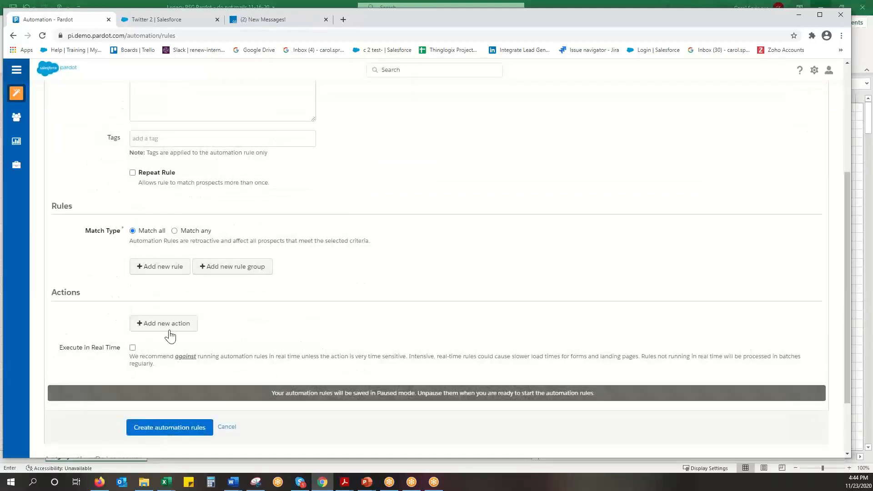
mouse_move(345, 297)
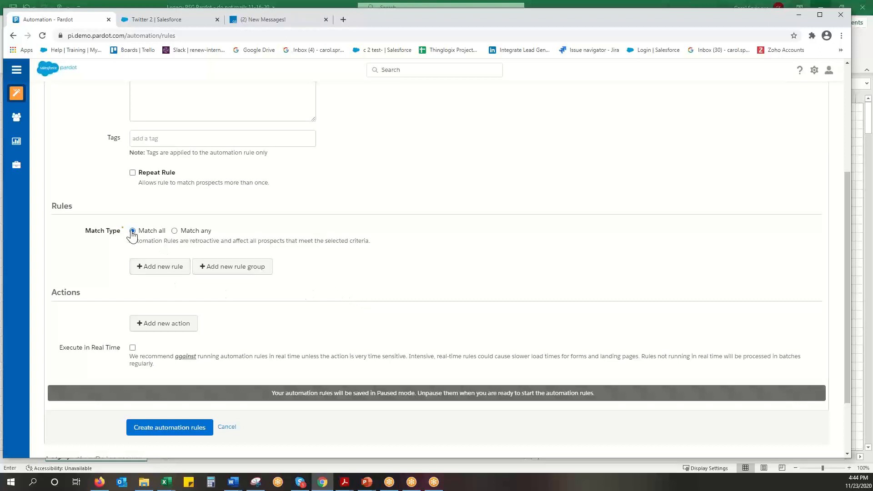
click(132, 231)
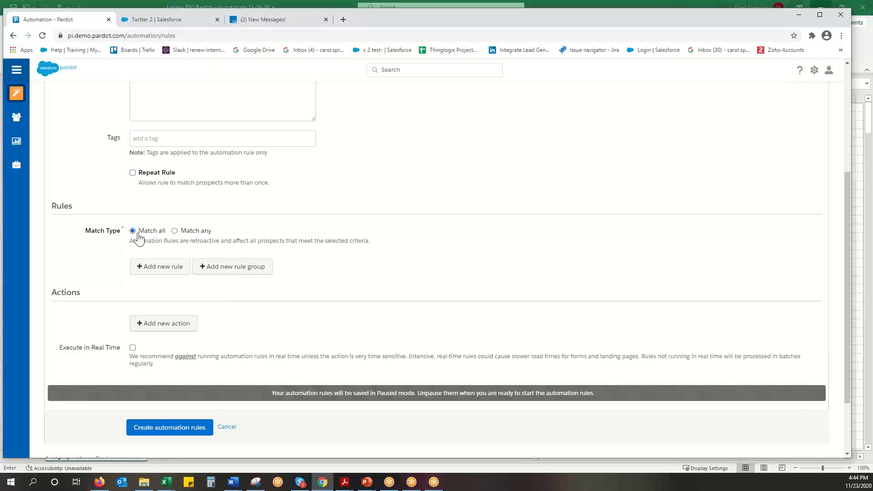
click(174, 231)
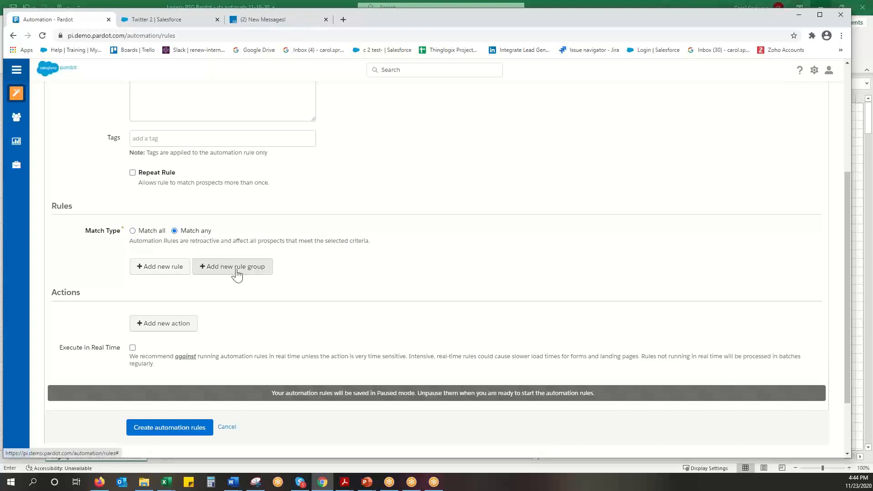
click(232, 266)
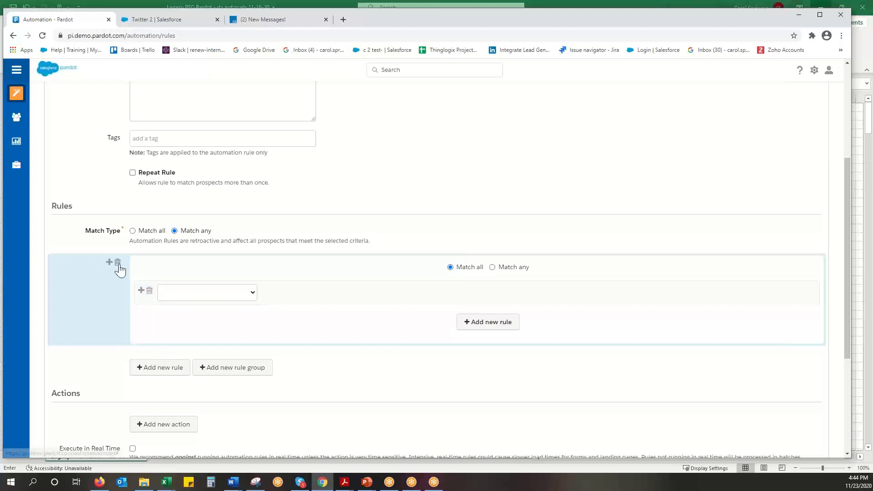
click(118, 262)
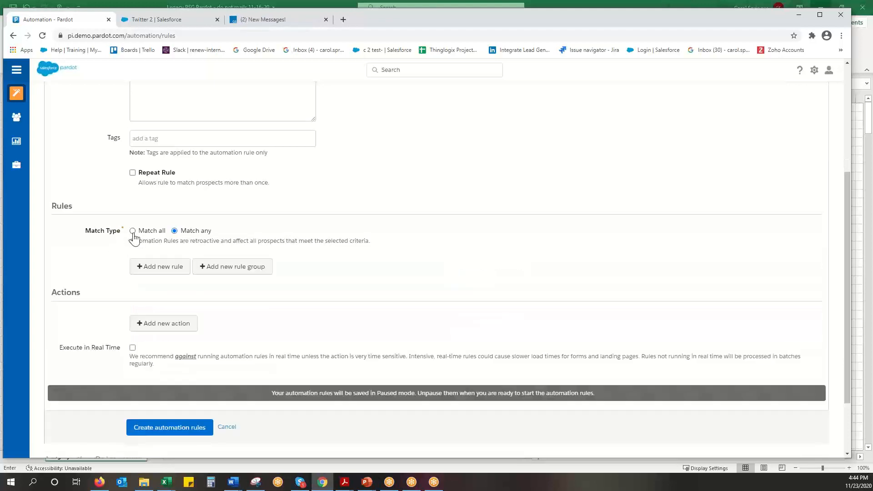
click(133, 230)
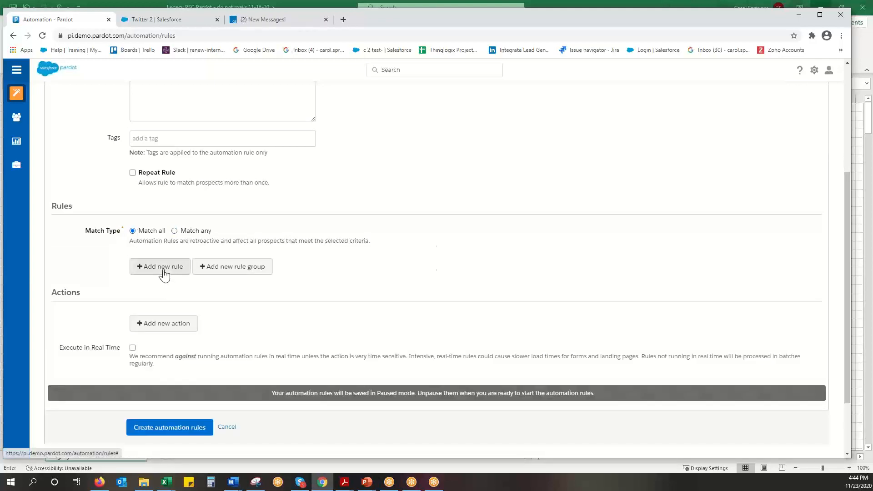
Step: Add a criteria rule: Prospect list is member of Monthly Newsletter
click(161, 266)
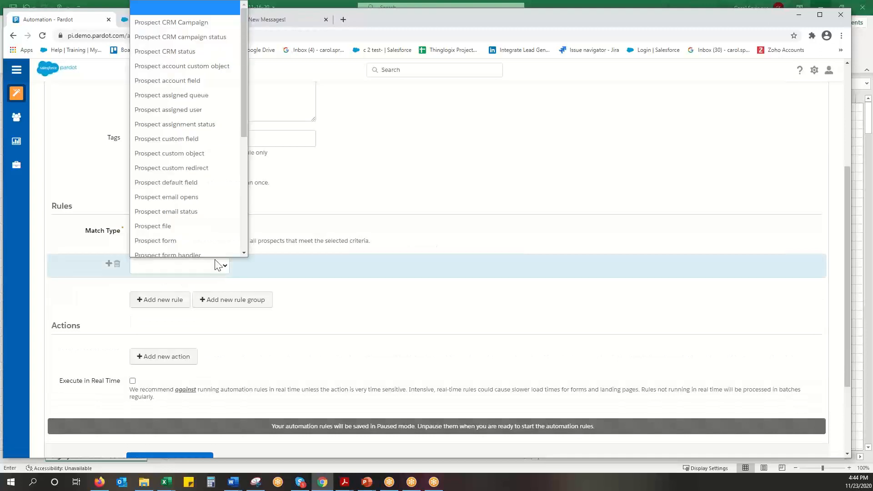
scroll(down, 3)
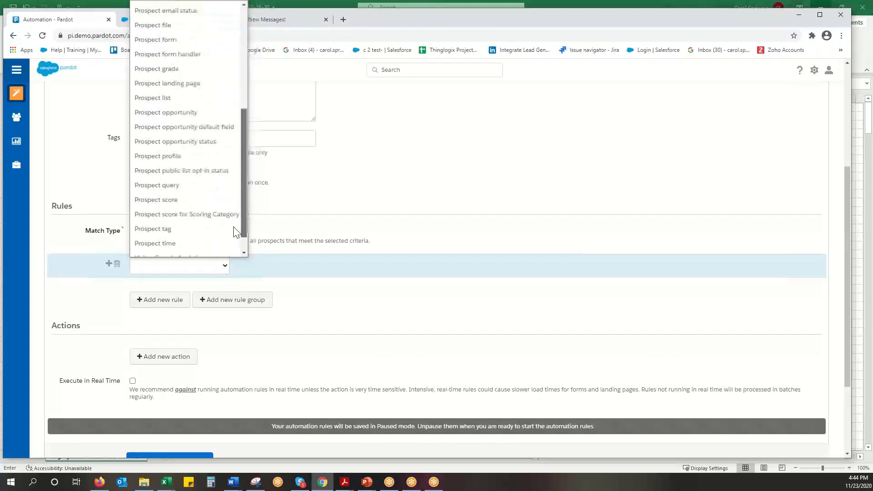
scroll(down, 3)
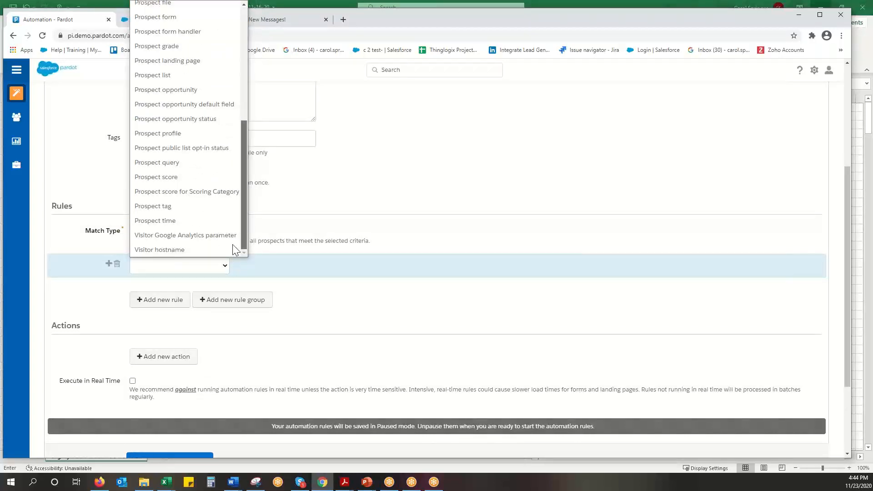
click(152, 75)
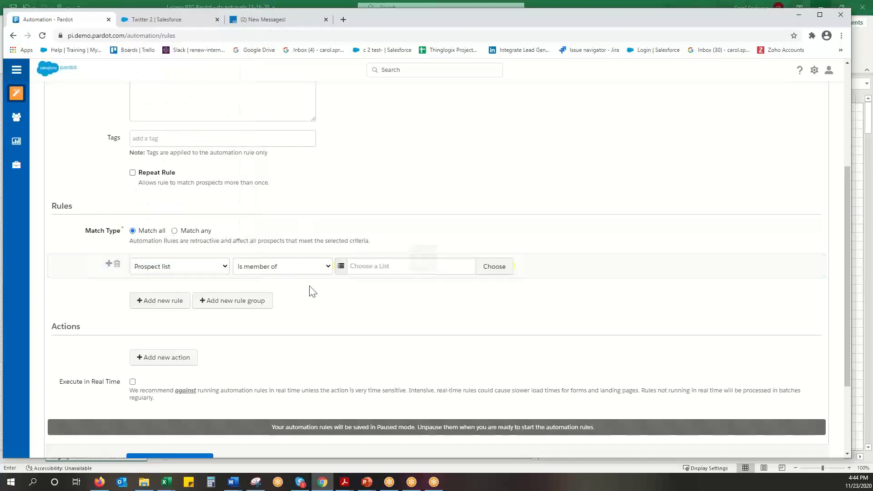
click(493, 267)
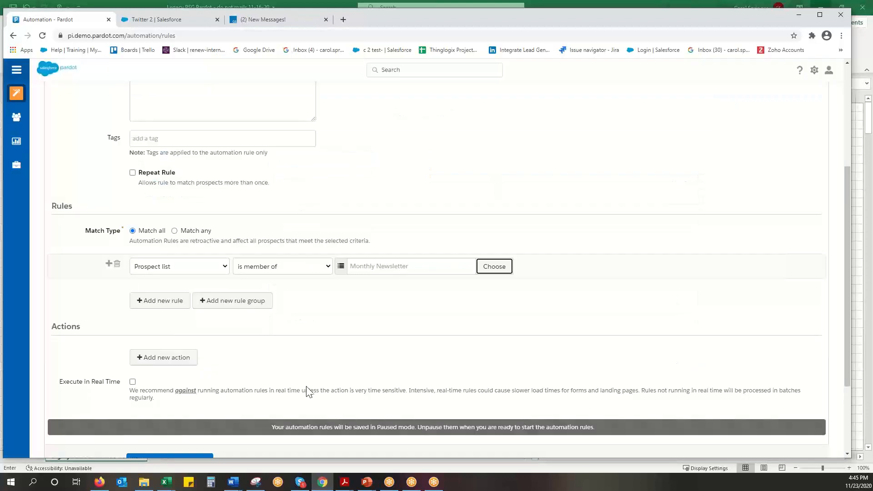
click(163, 357)
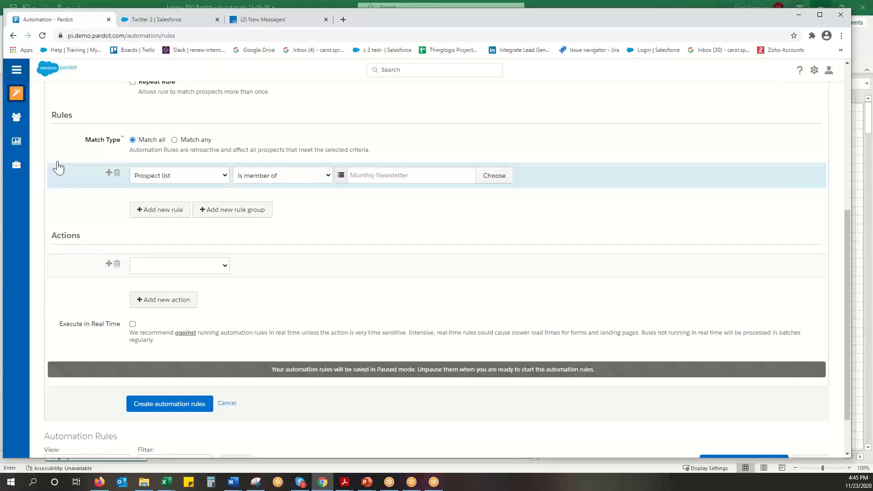
Step: Set the action to add prospects to the Twitter CRM campaign with status Responded
click(178, 266)
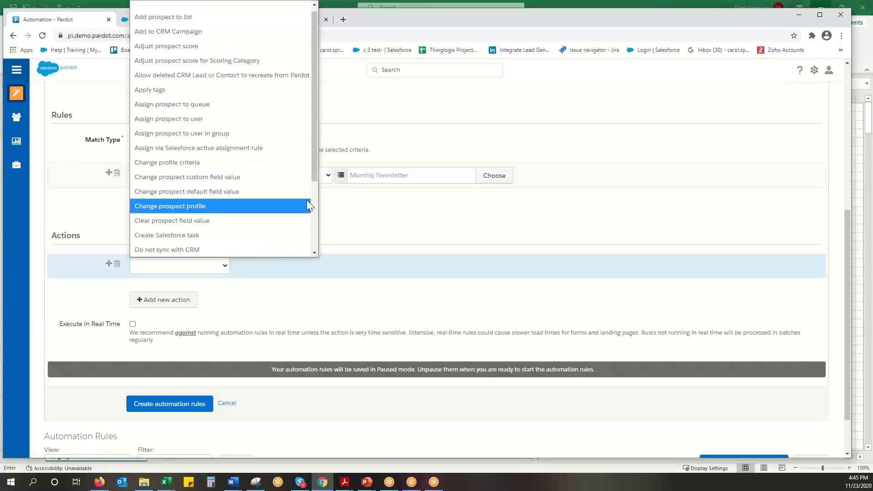
mouse_move(167, 31)
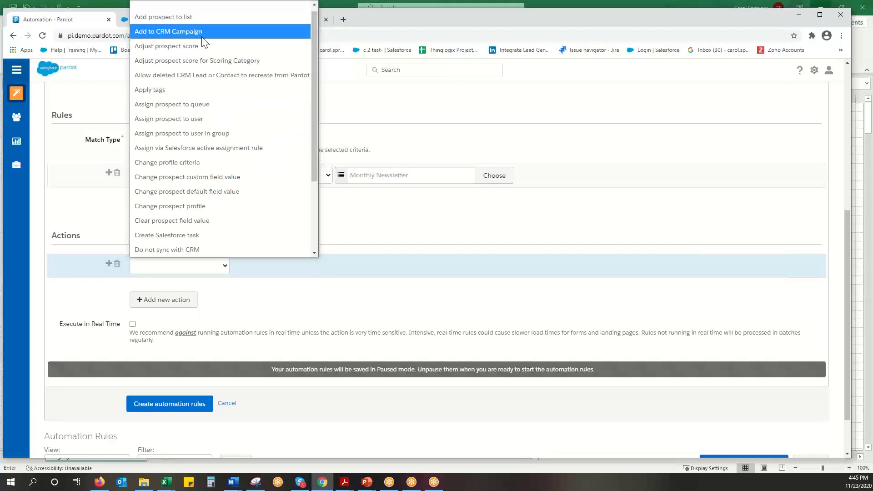
click(167, 31)
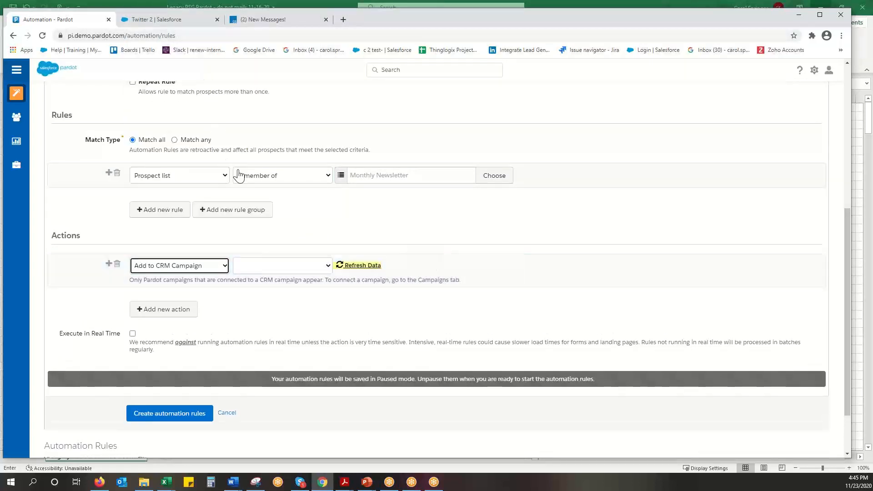
click(282, 265)
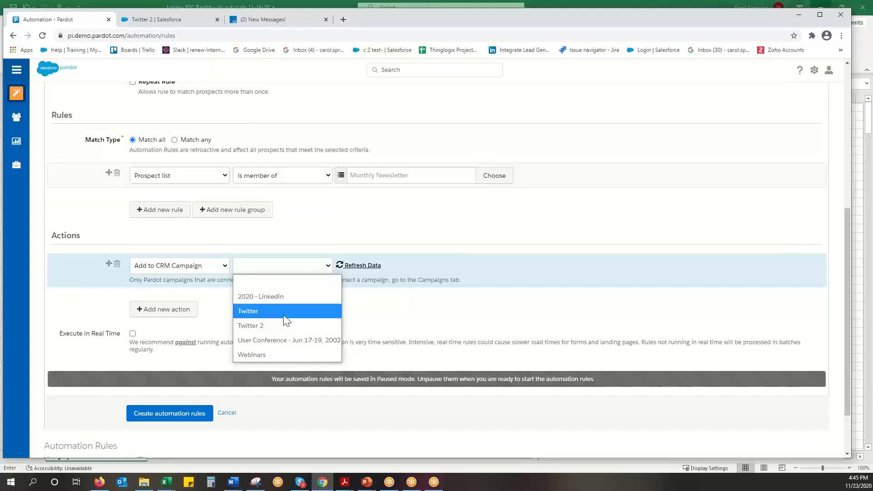
mouse_move(270, 326)
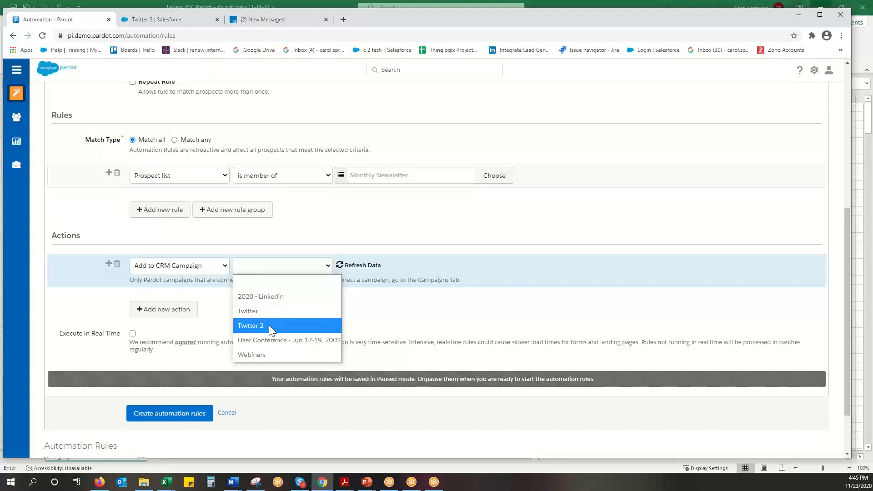
mouse_move(257, 312)
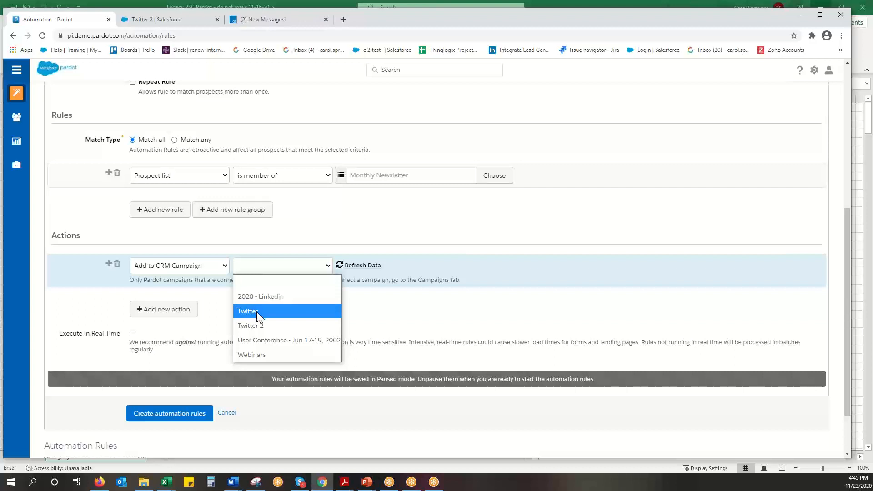
click(247, 312)
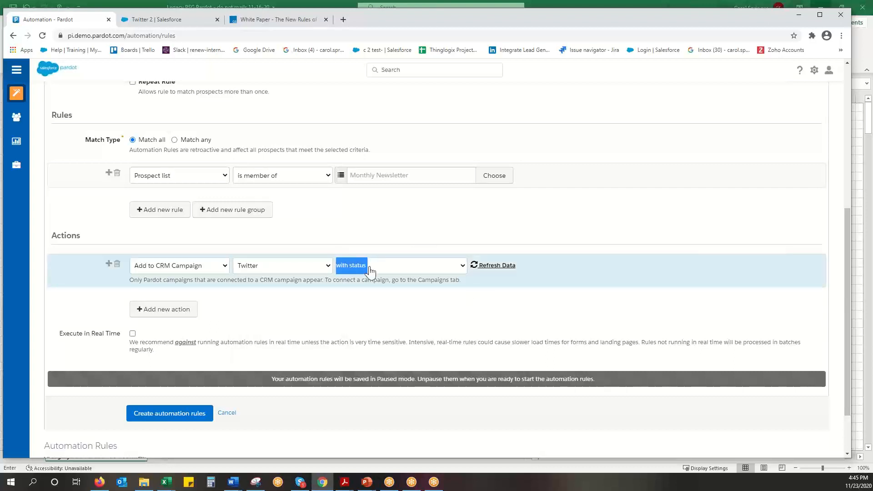
click(414, 265)
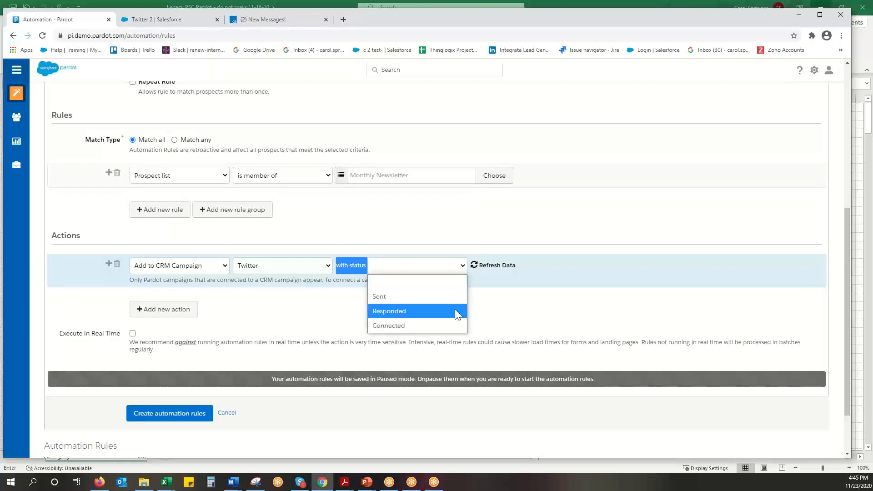
mouse_move(406, 327)
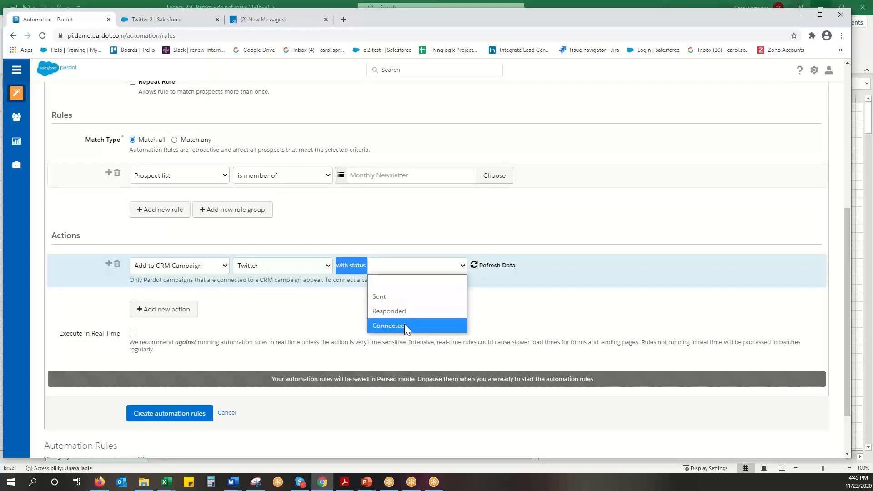
mouse_move(419, 282)
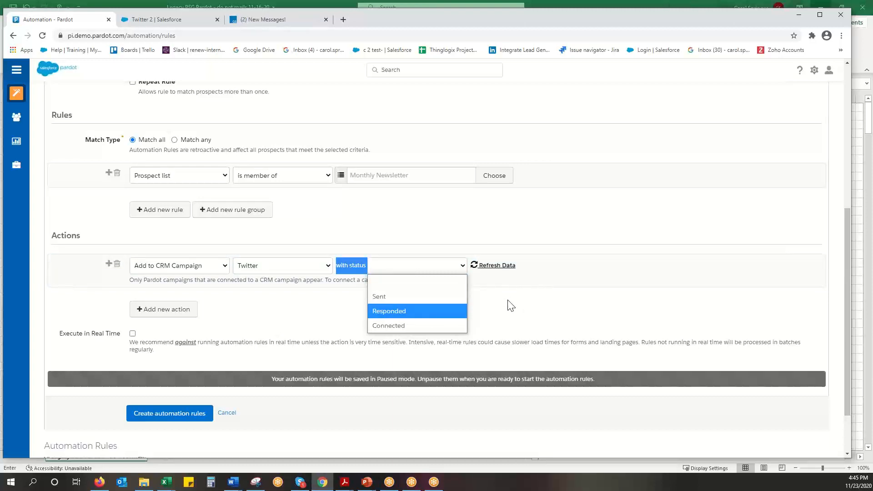
mouse_move(396, 317)
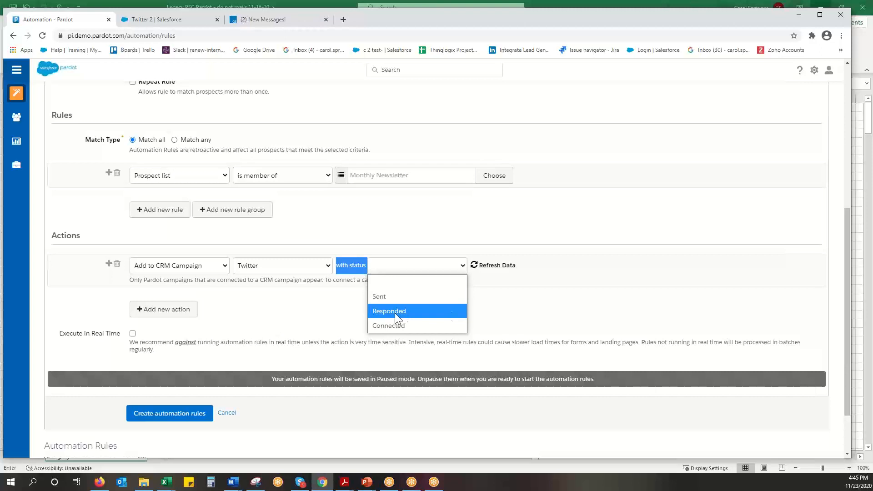
click(388, 311)
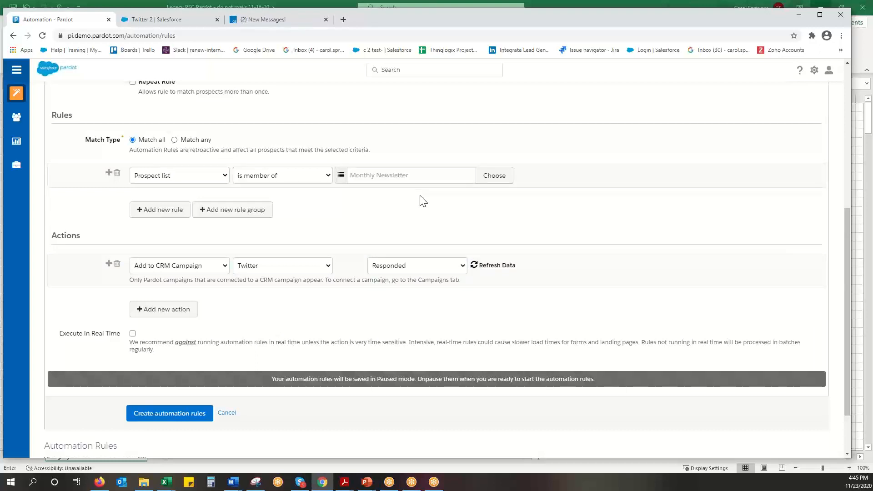
mouse_move(296, 239)
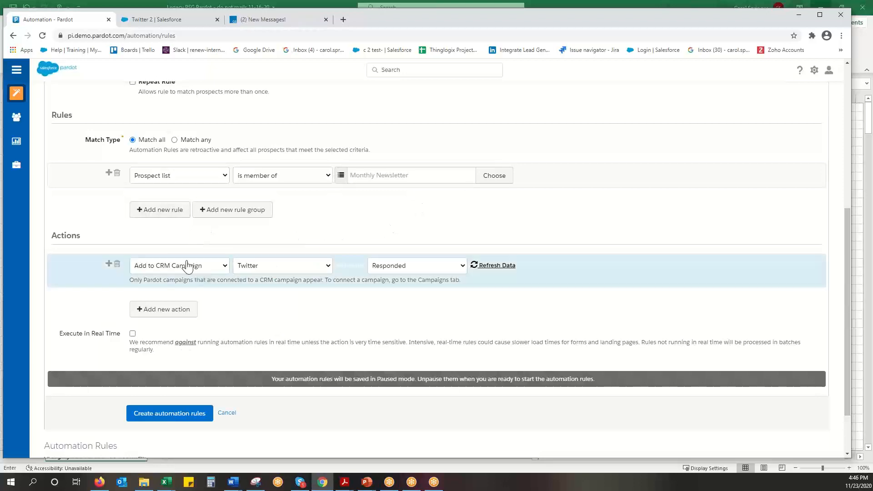
Step: Create the automation rule so it is saved in Paused mode
scroll(down, 3)
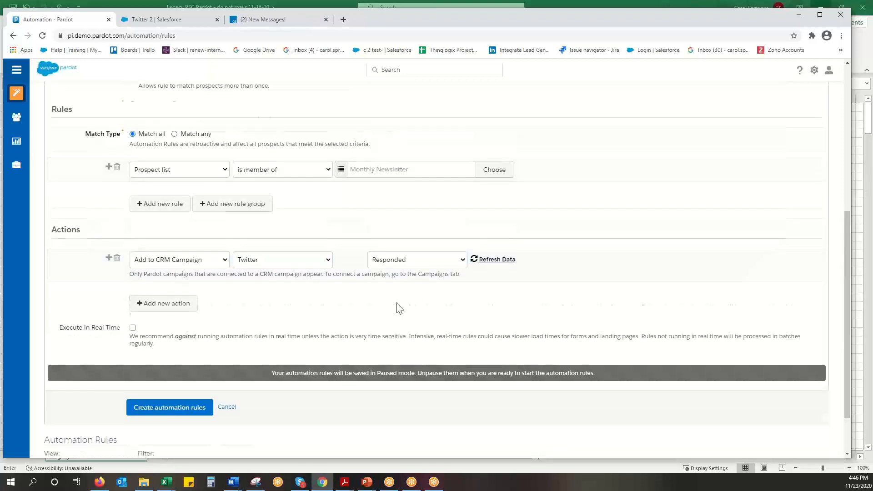
scroll(down, 3)
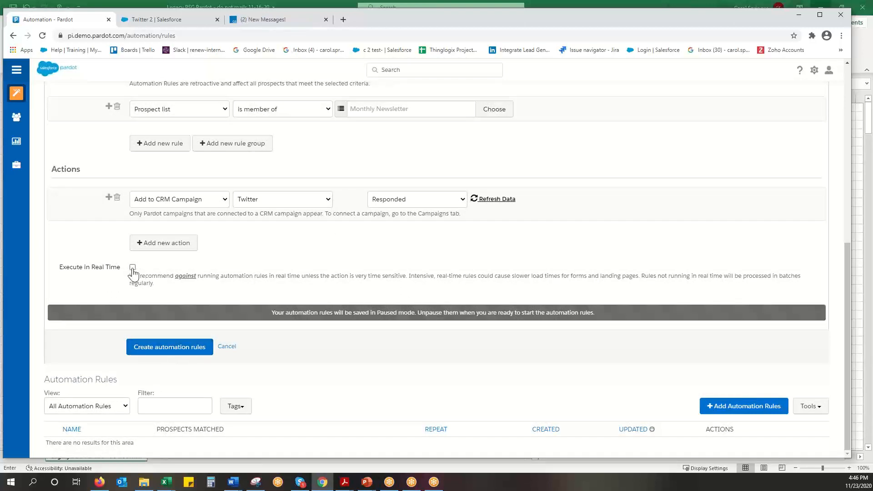
click(169, 347)
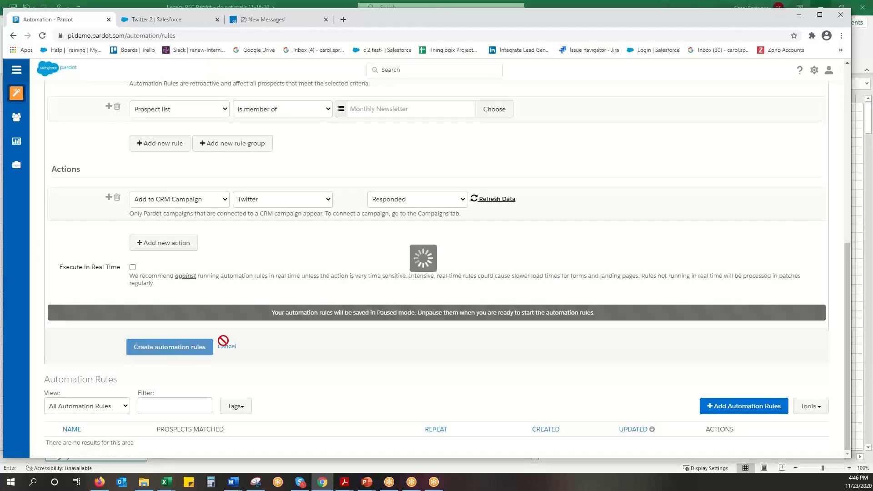
click(169, 346)
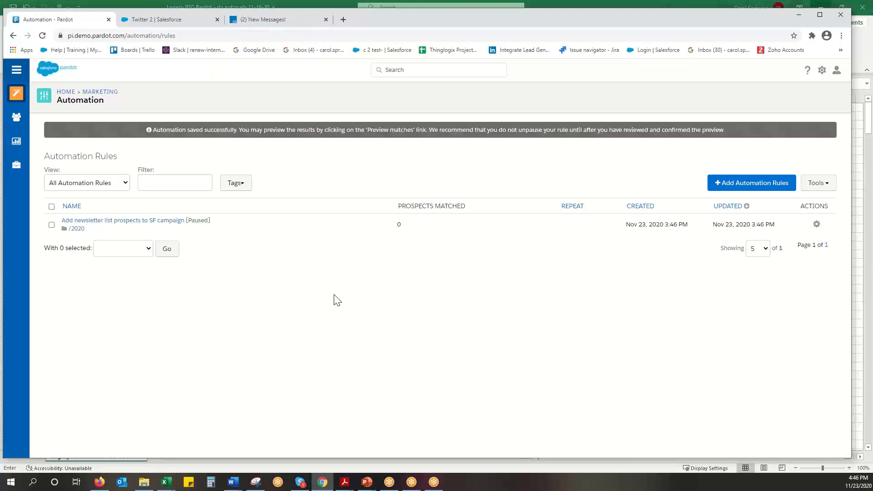
Step: Reopen the rule via Edit, save it unchanged, and open its detail page
click(817, 224)
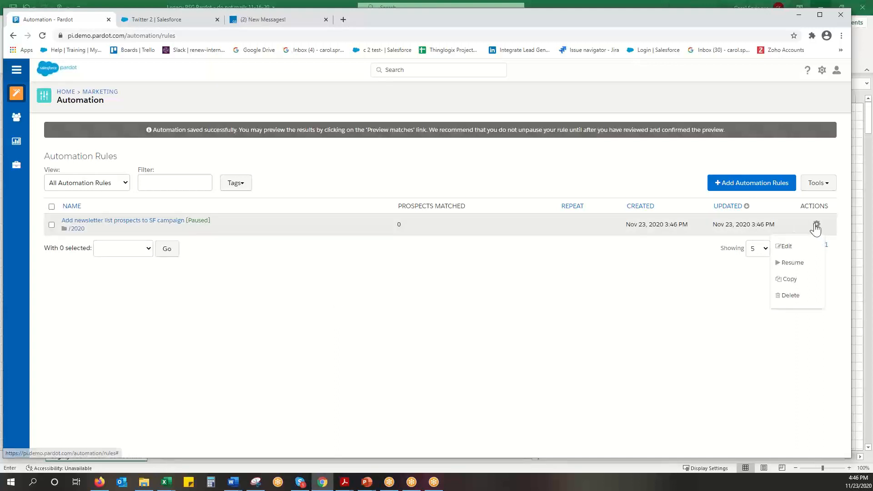
click(786, 245)
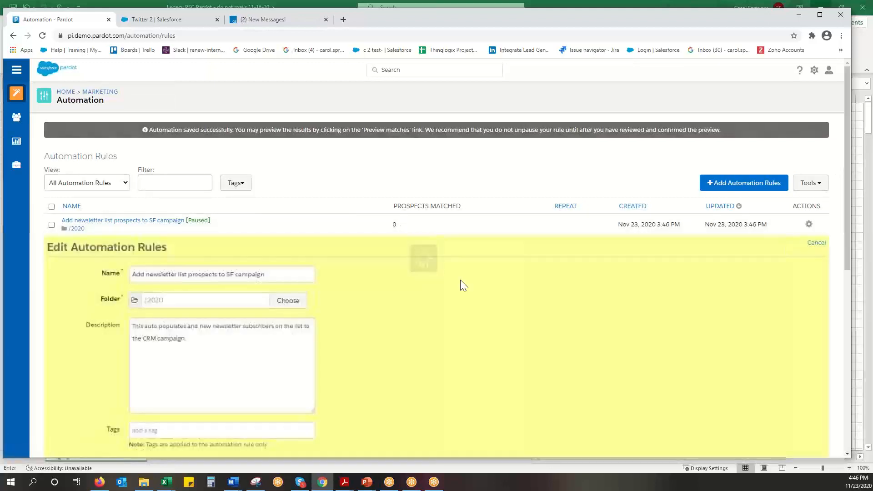
scroll(down, 3)
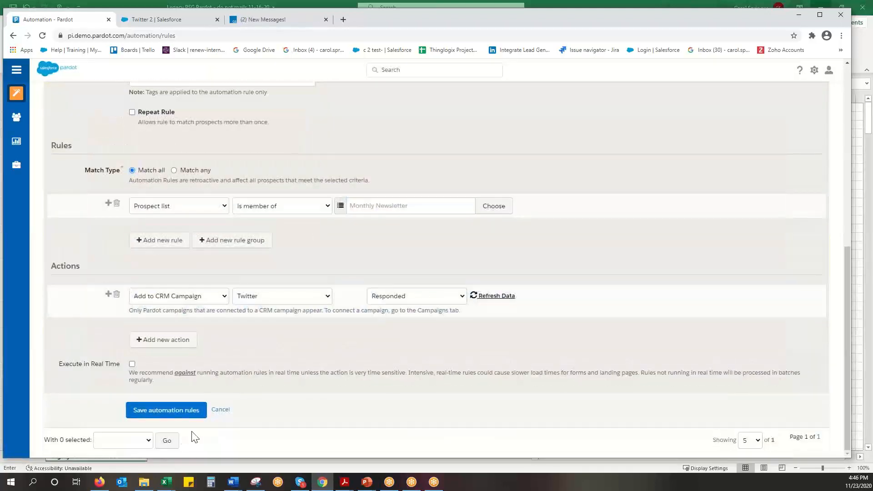
click(166, 410)
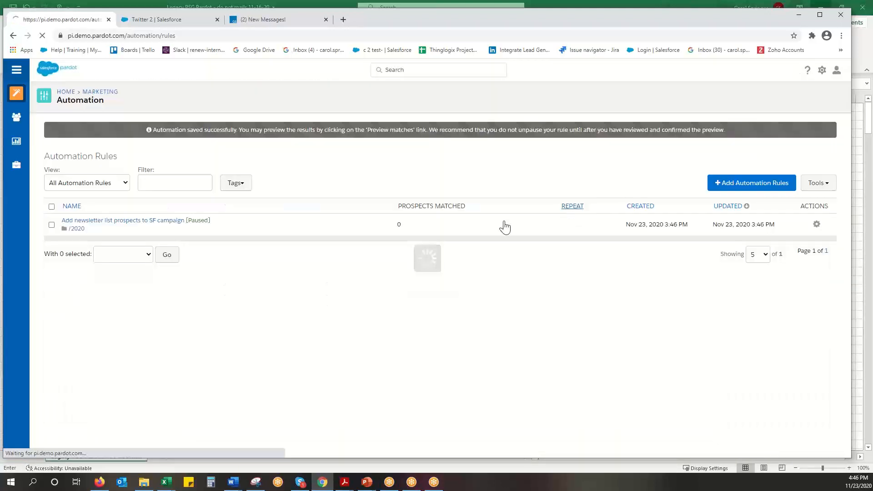
click(135, 220)
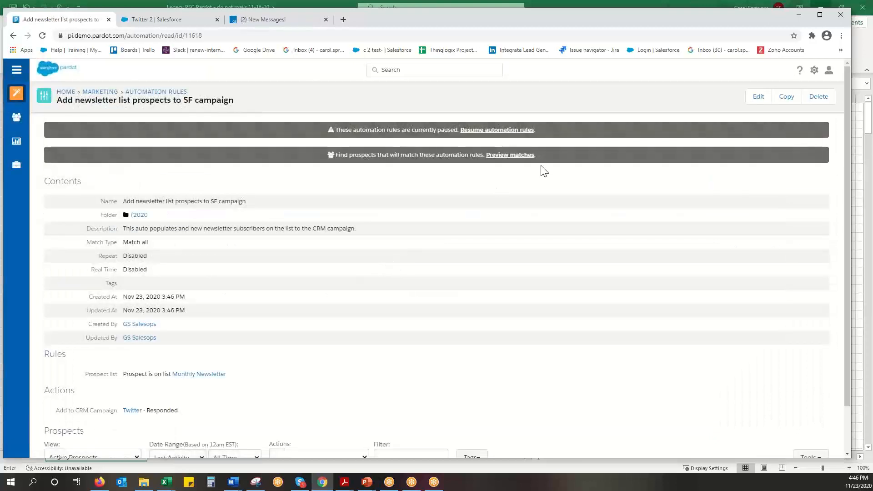
Step: Start Preview matches from the banner and review the rule's criteria and action below
click(509, 155)
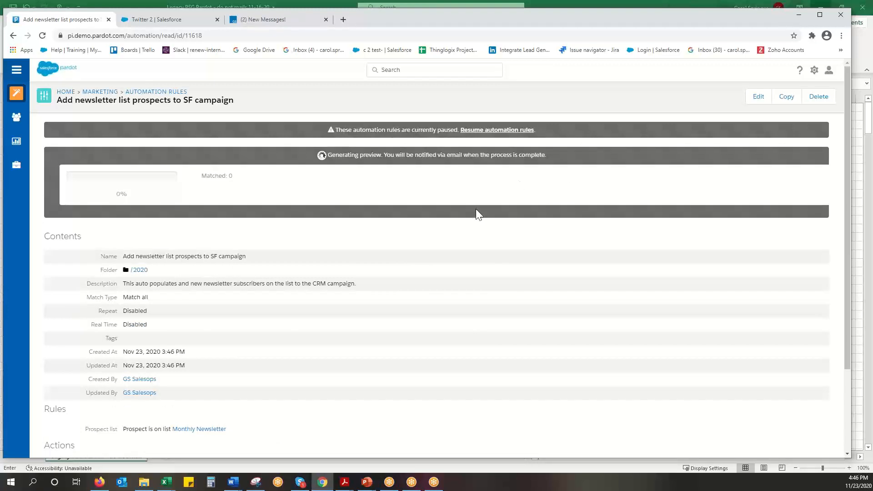
mouse_move(490, 222)
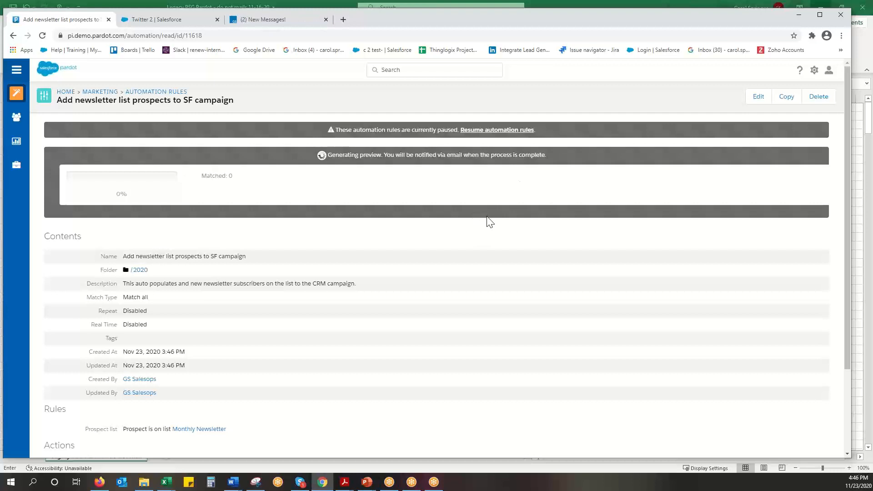
mouse_move(466, 199)
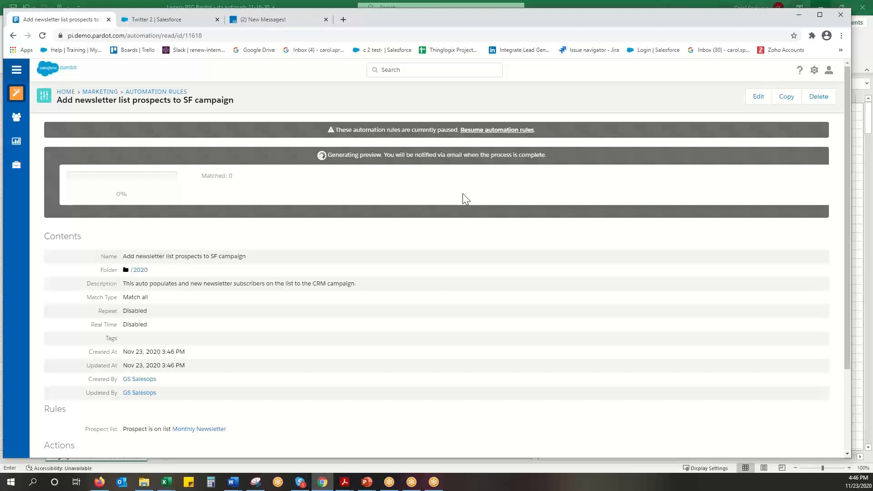
mouse_move(386, 244)
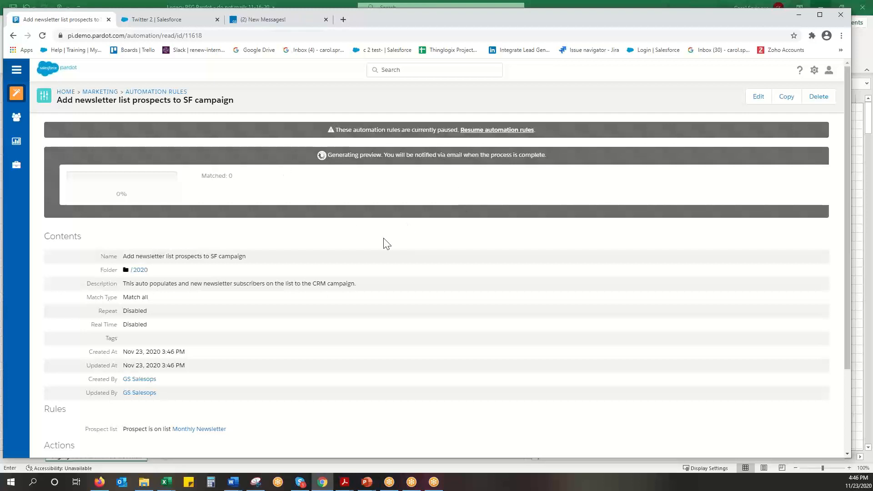
mouse_move(517, 245)
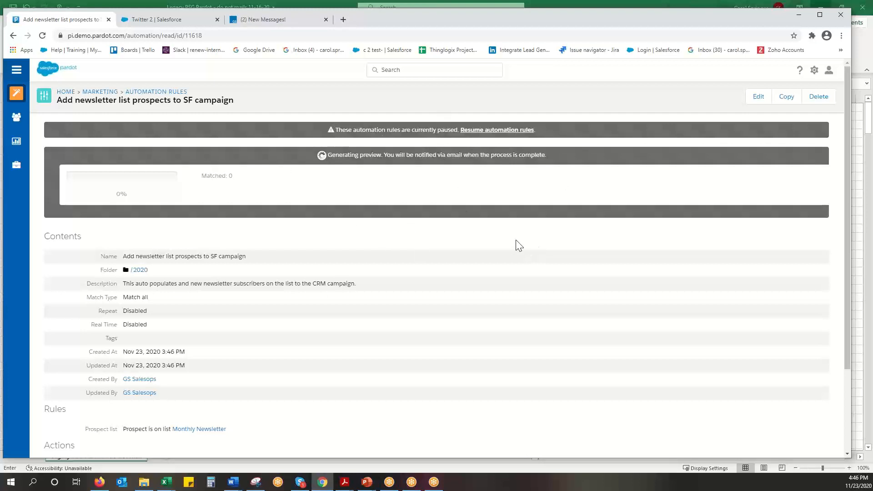
scroll(down, 3)
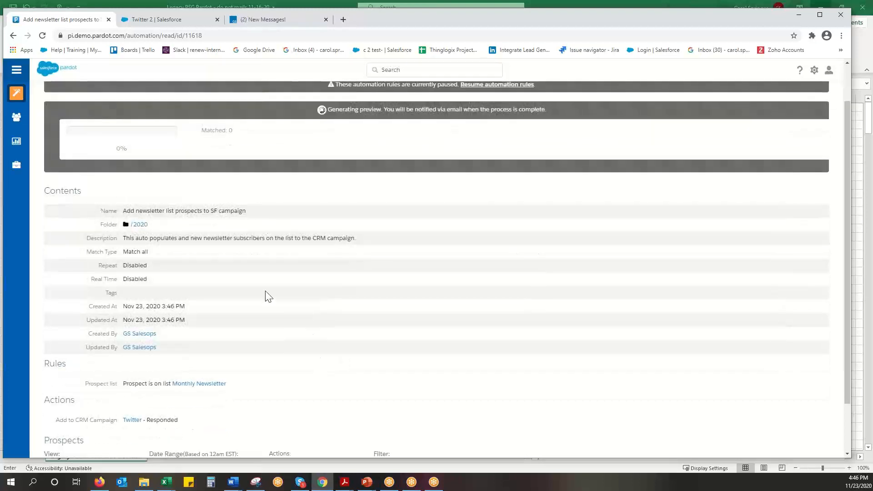
mouse_move(236, 278)
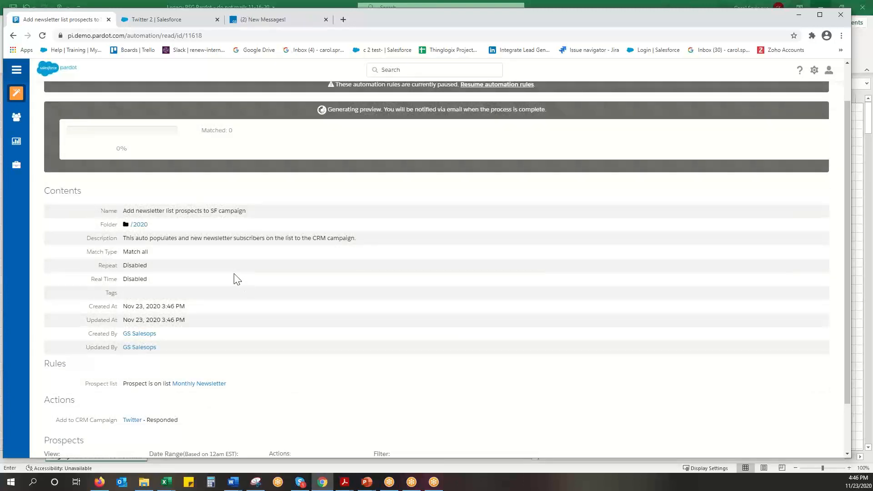
mouse_move(239, 267)
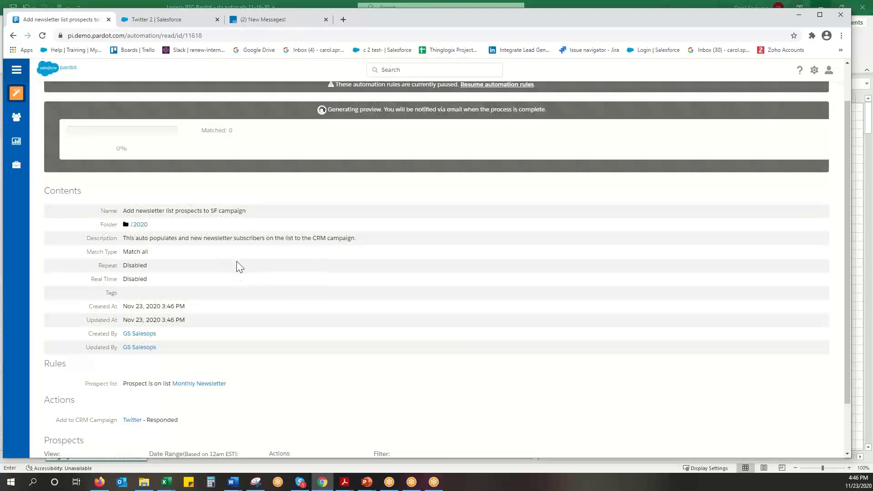
scroll(down, 3)
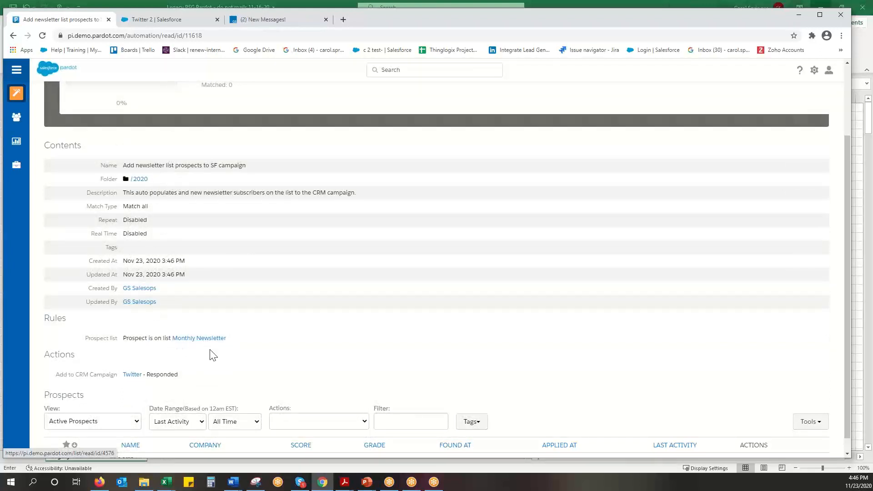
mouse_move(238, 368)
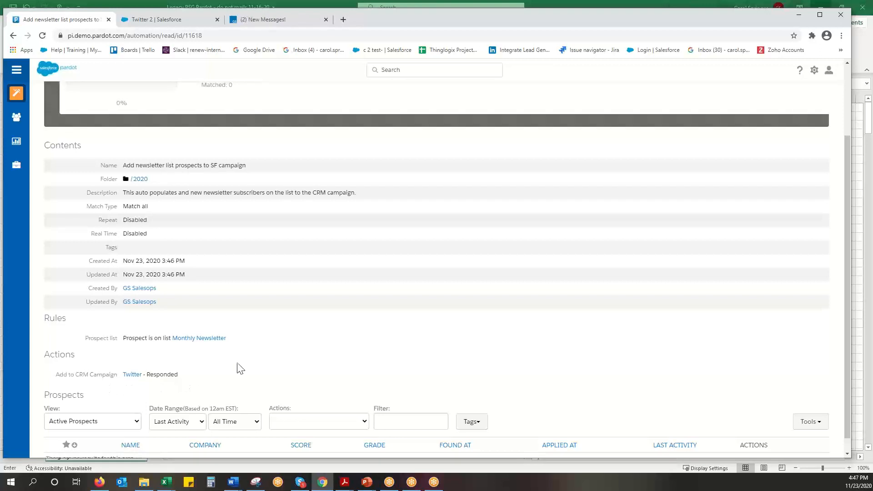
mouse_move(222, 380)
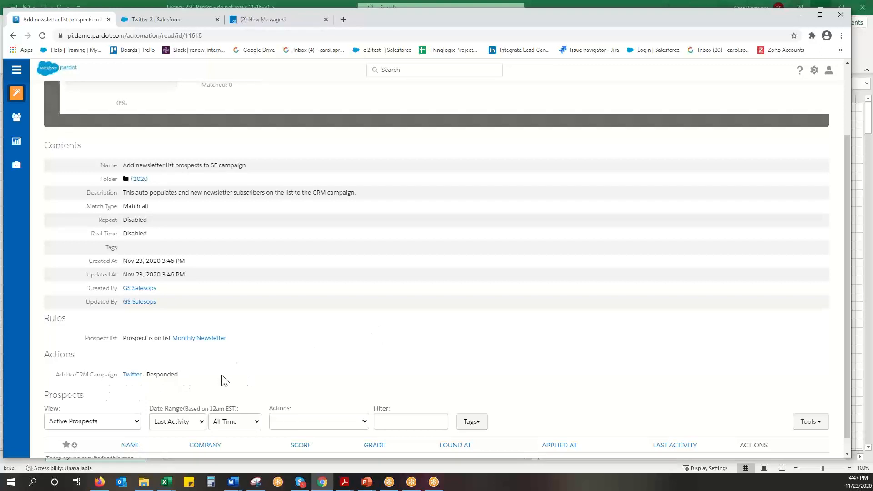
mouse_move(208, 375)
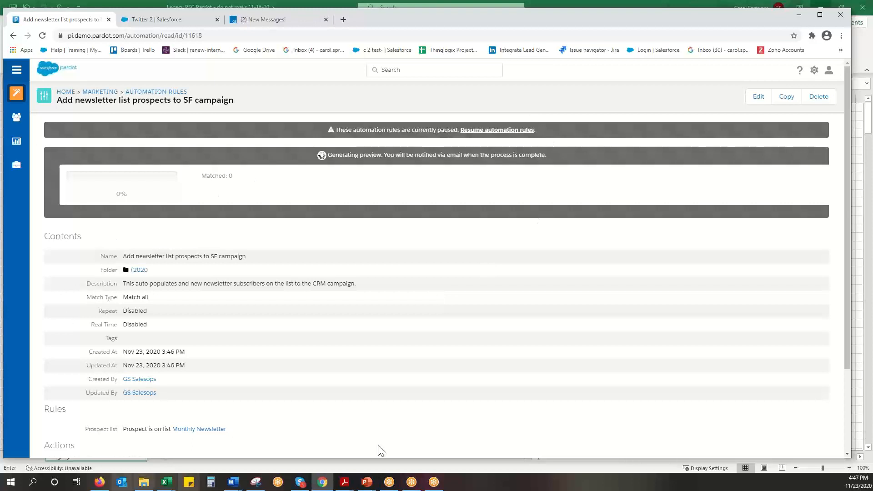
mouse_move(497, 130)
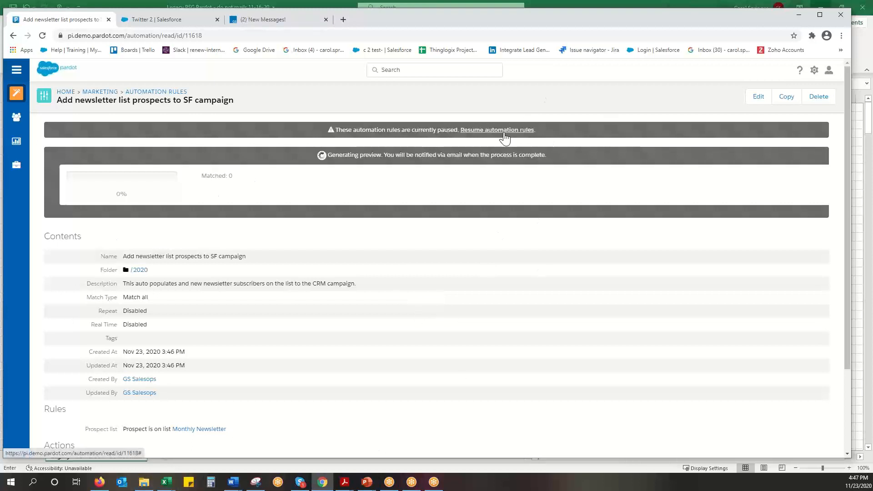
mouse_move(621, 134)
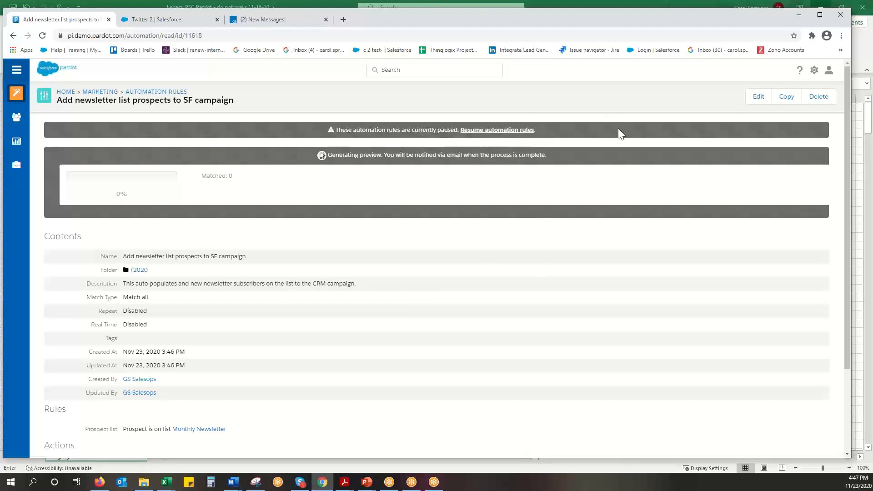